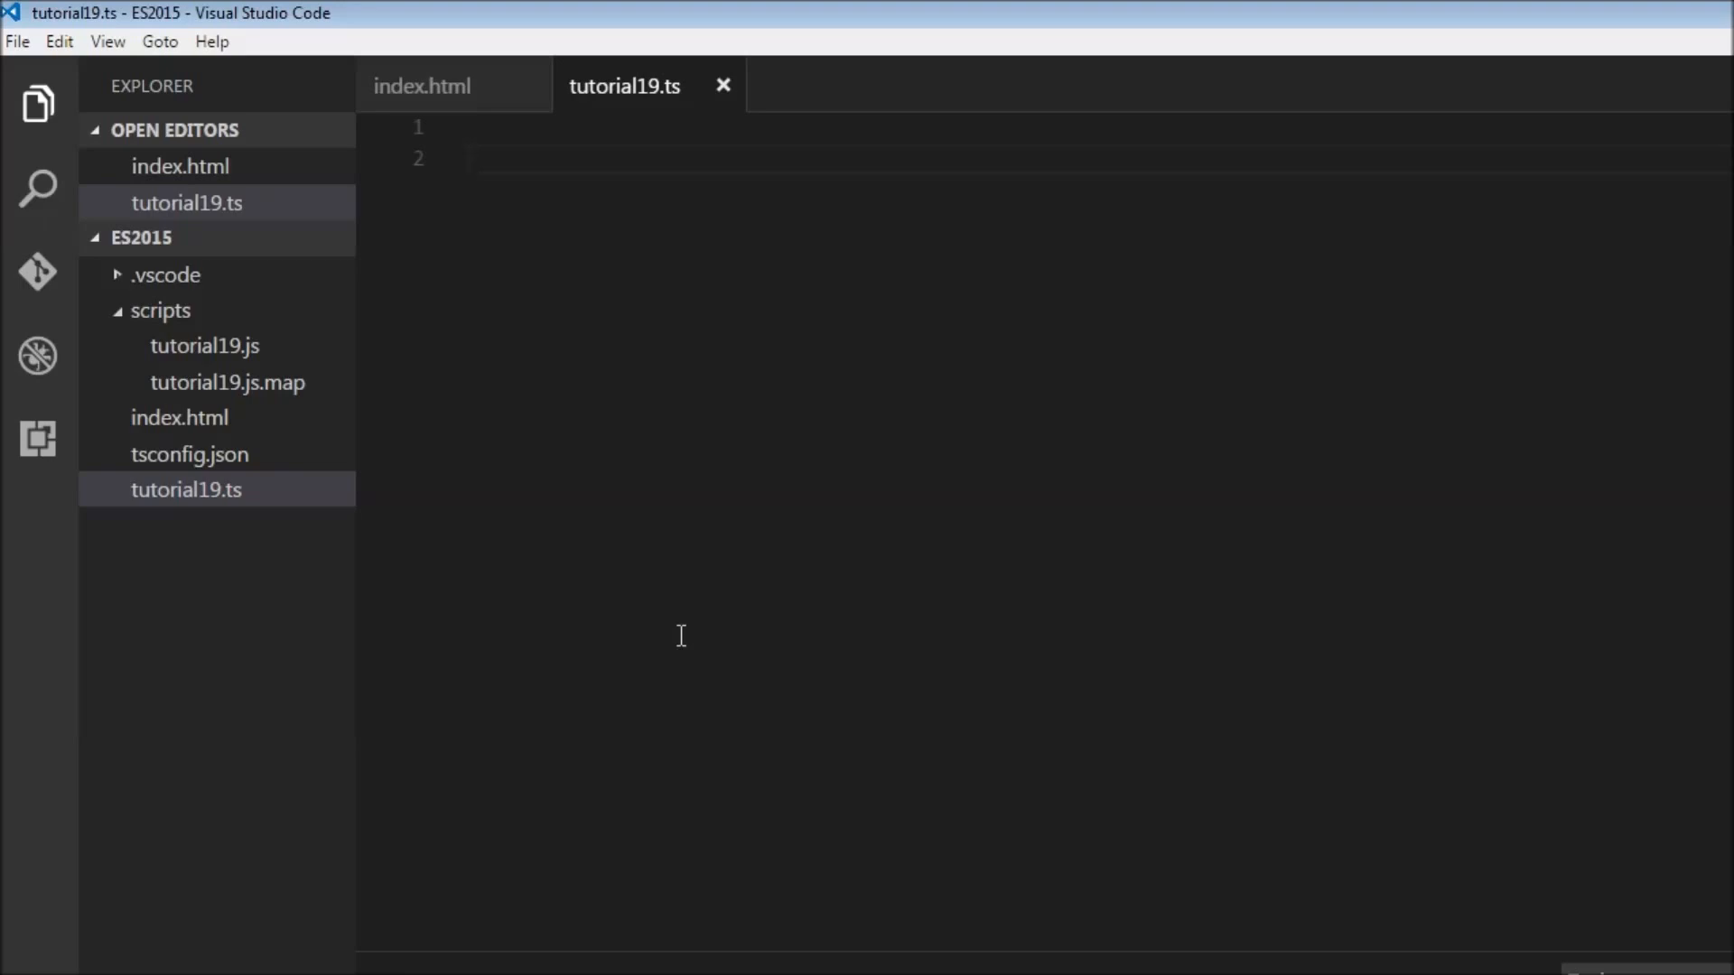
Write let user = "Chandler", greet = "Welcome " + user + " to ES2015", and console.log(greet)
text(let user)
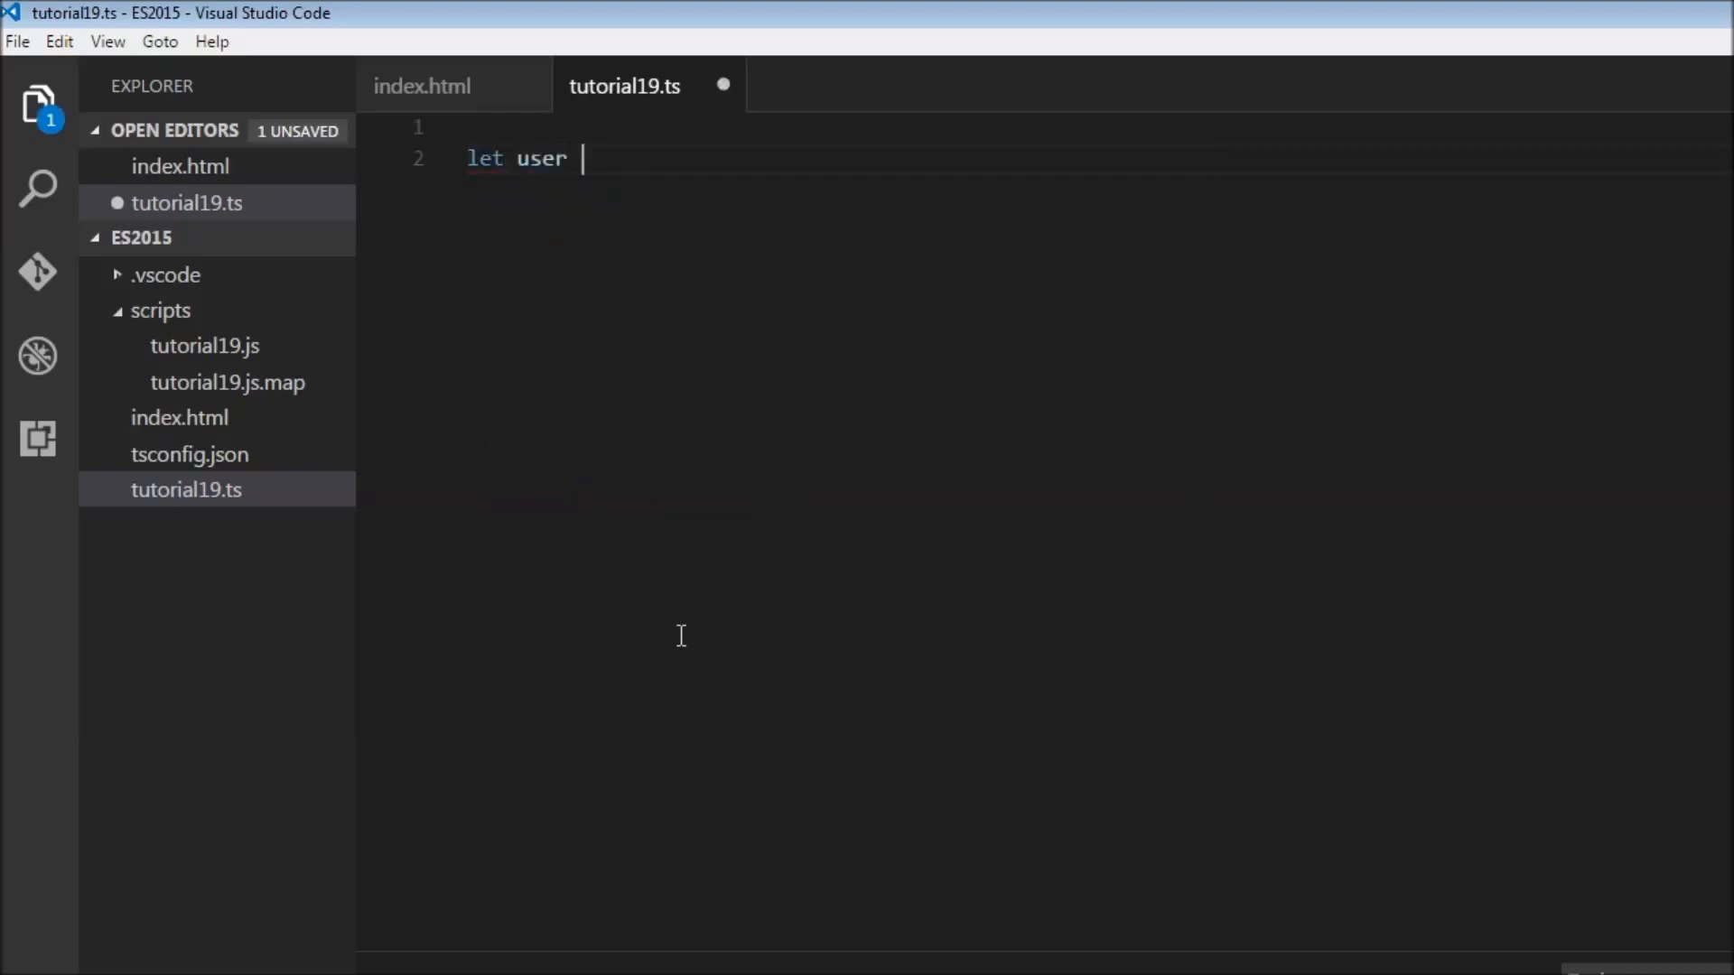
text(= "Chandler";)
text(let)
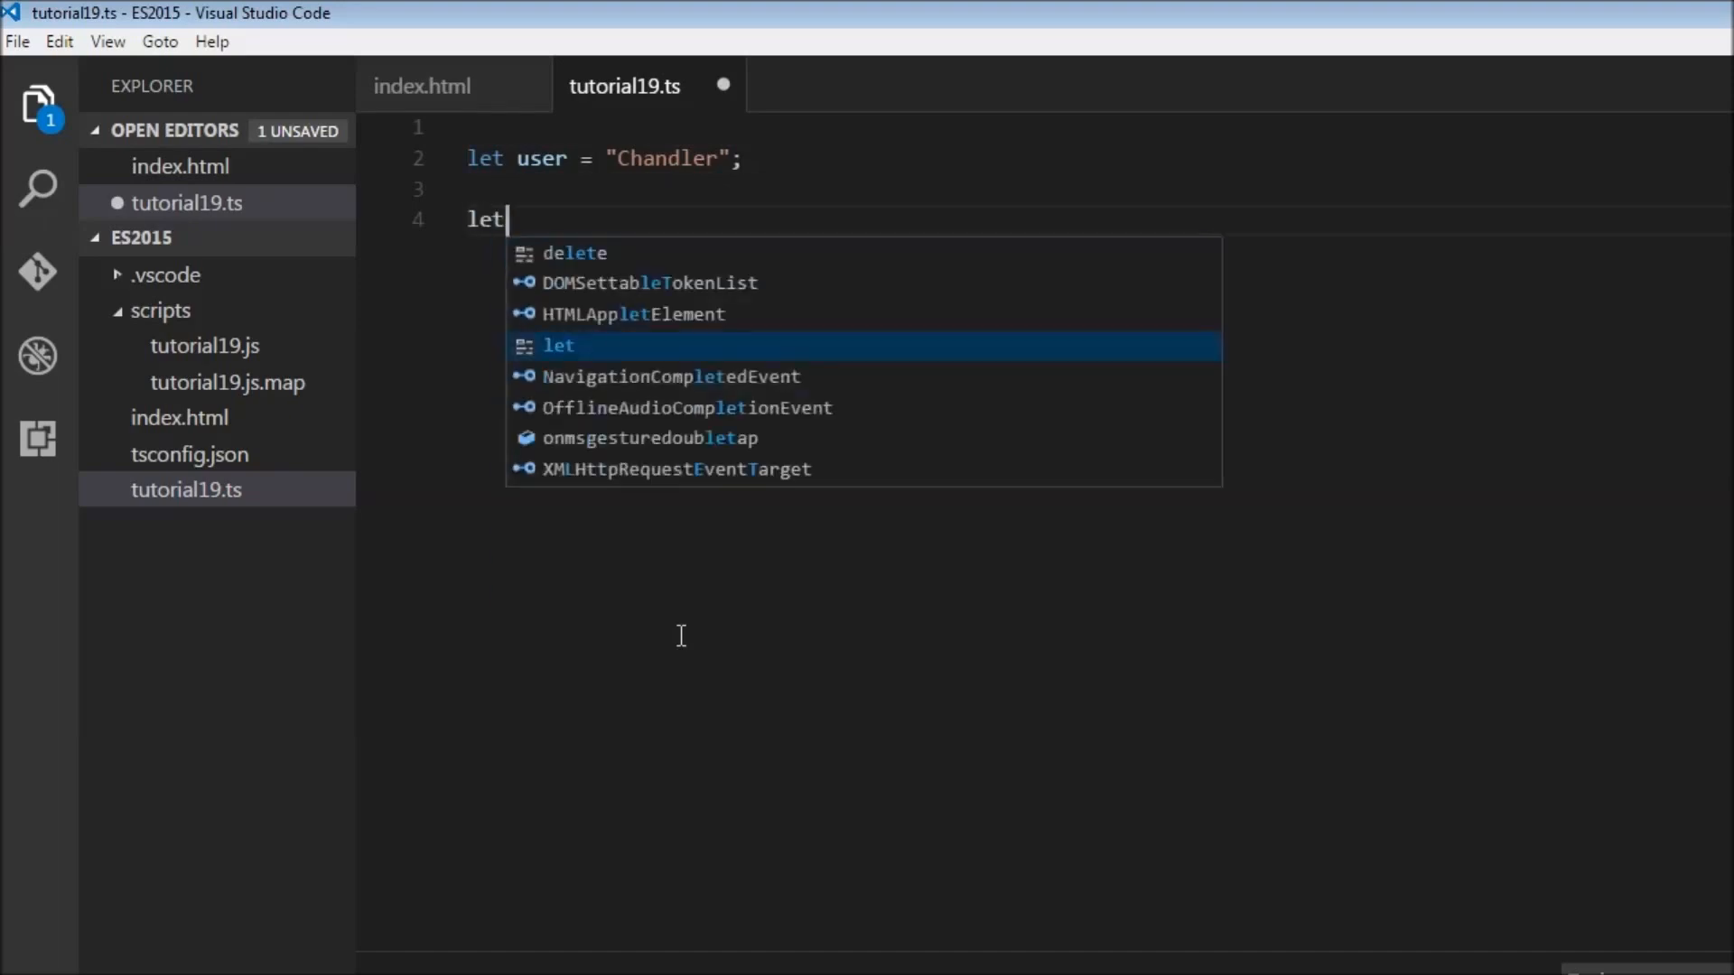
text(greet = "Welcome)
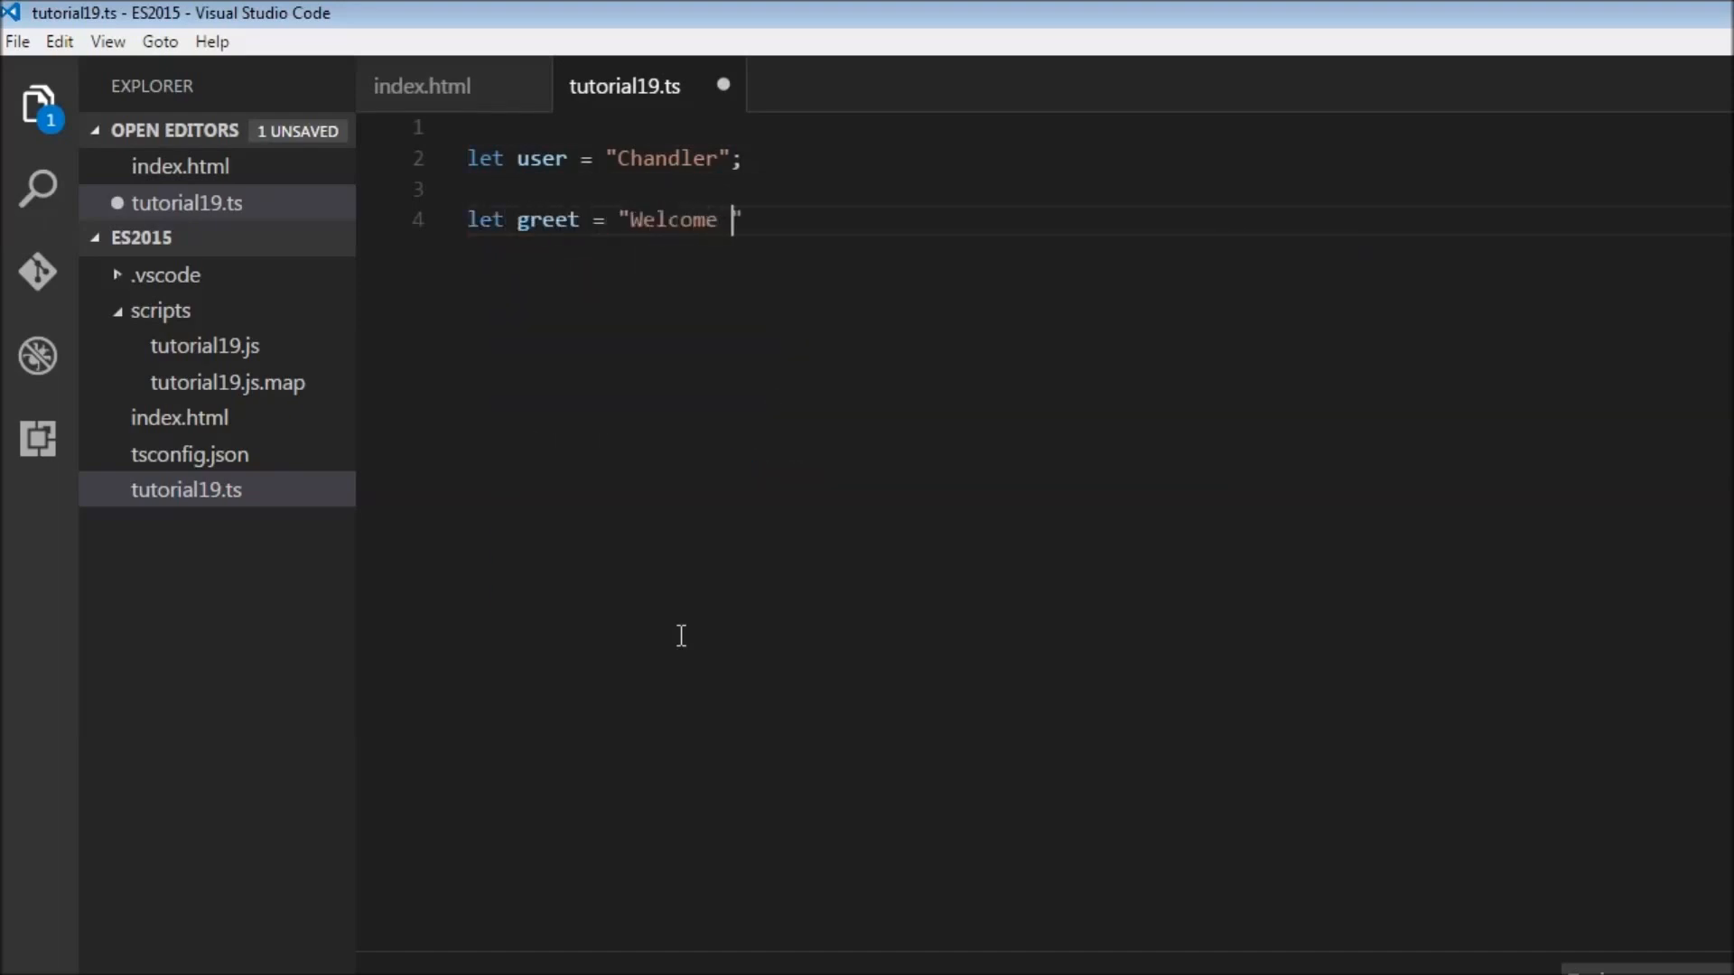
text(" +)
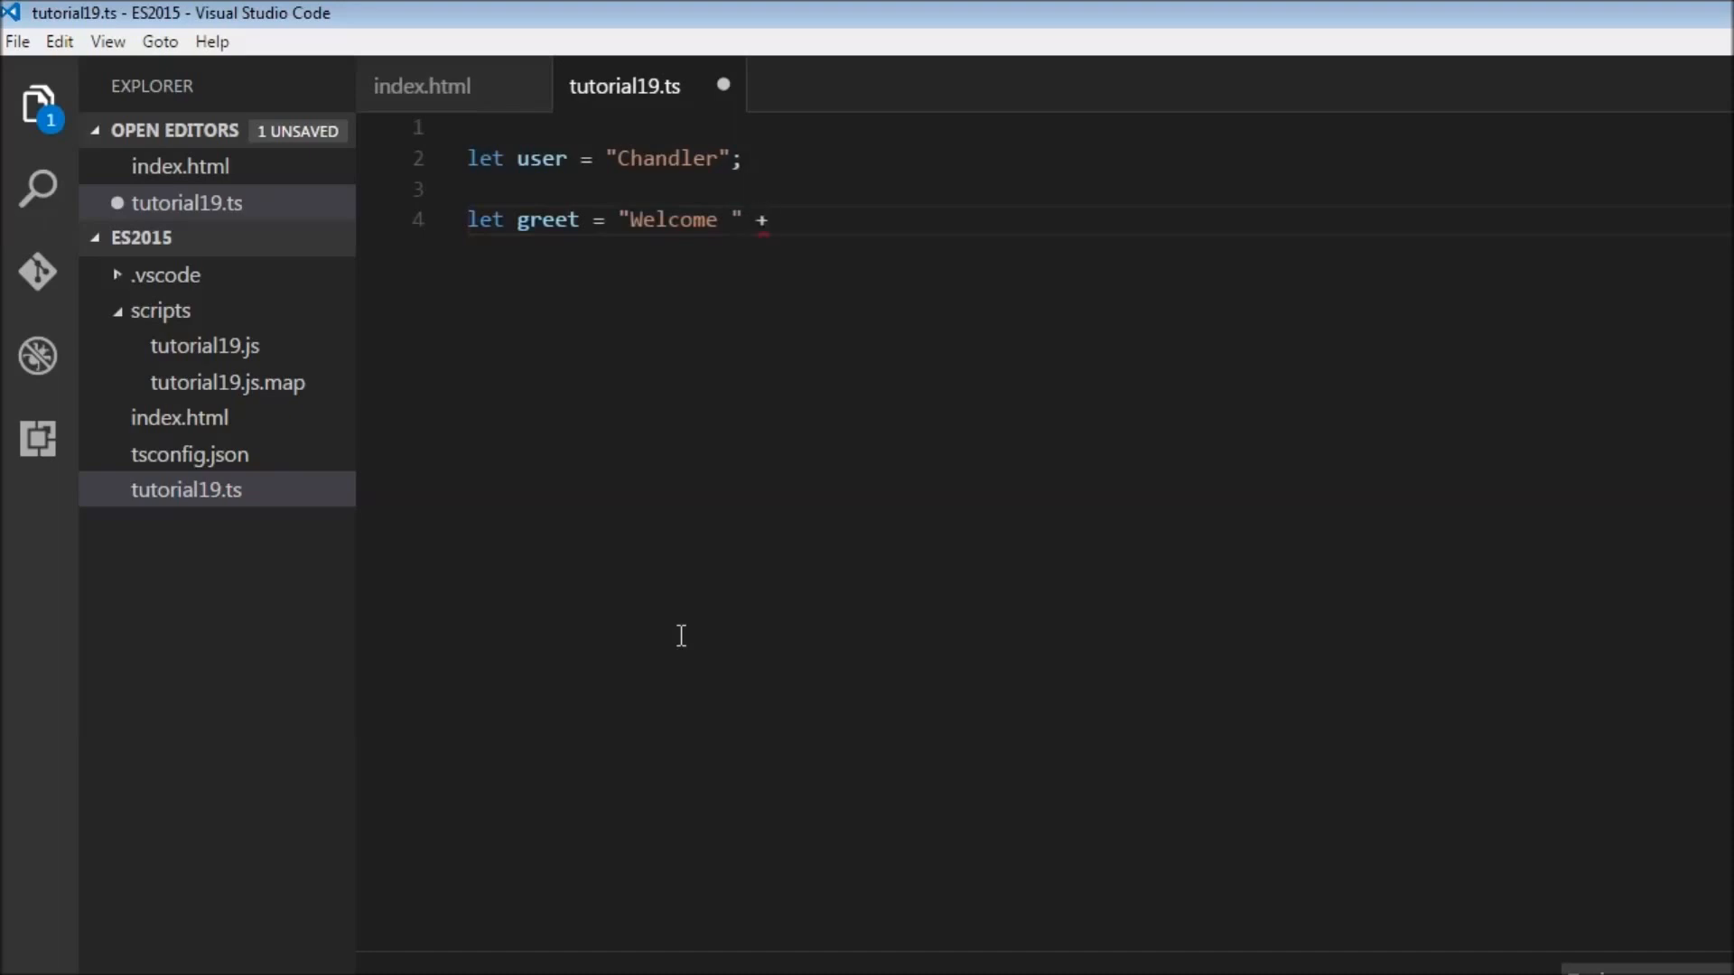
text(user +)
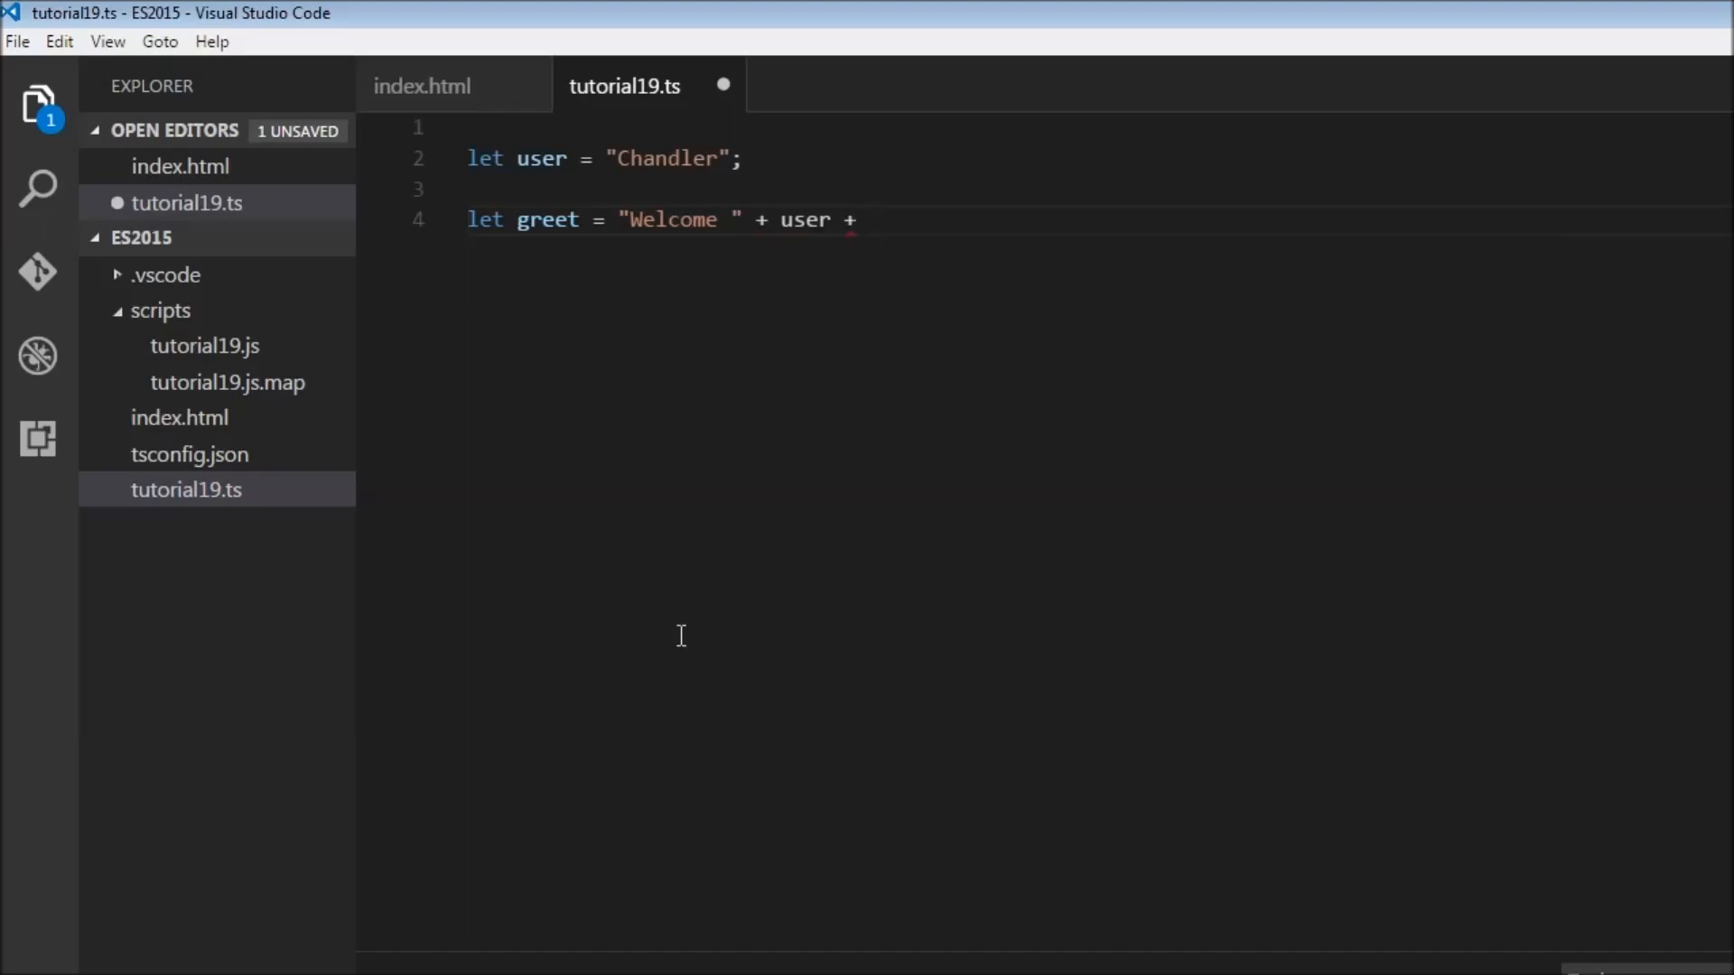
text(" to ES")
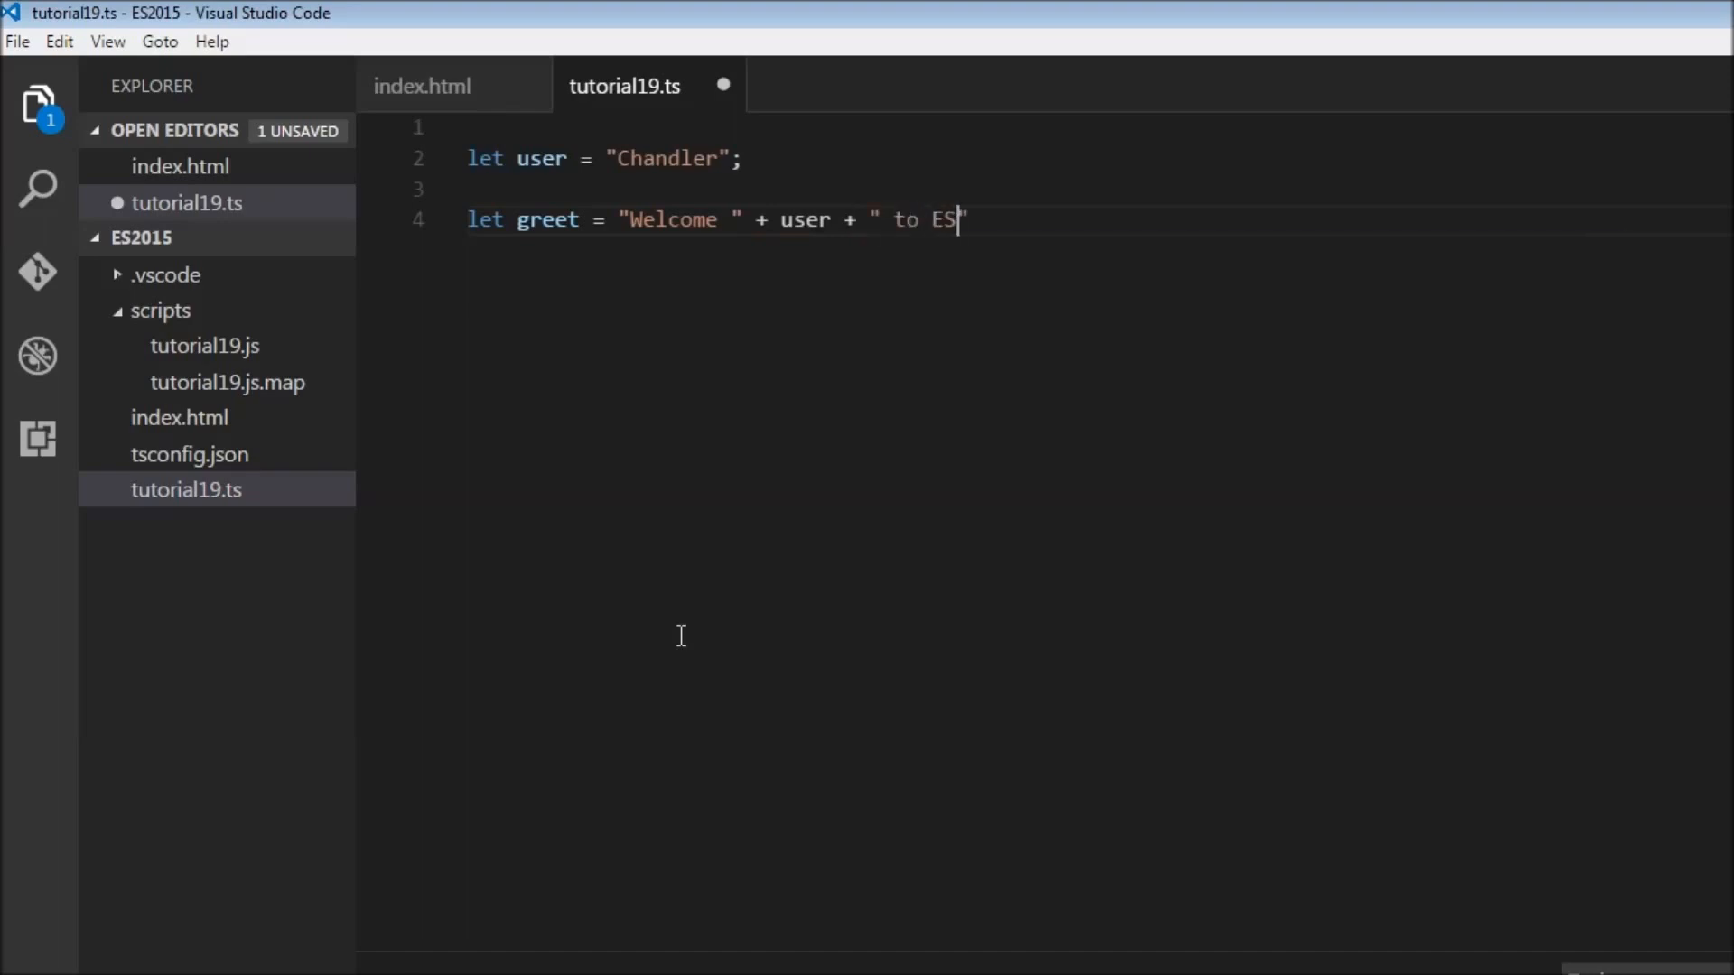
text(2015")
text(console.log();)
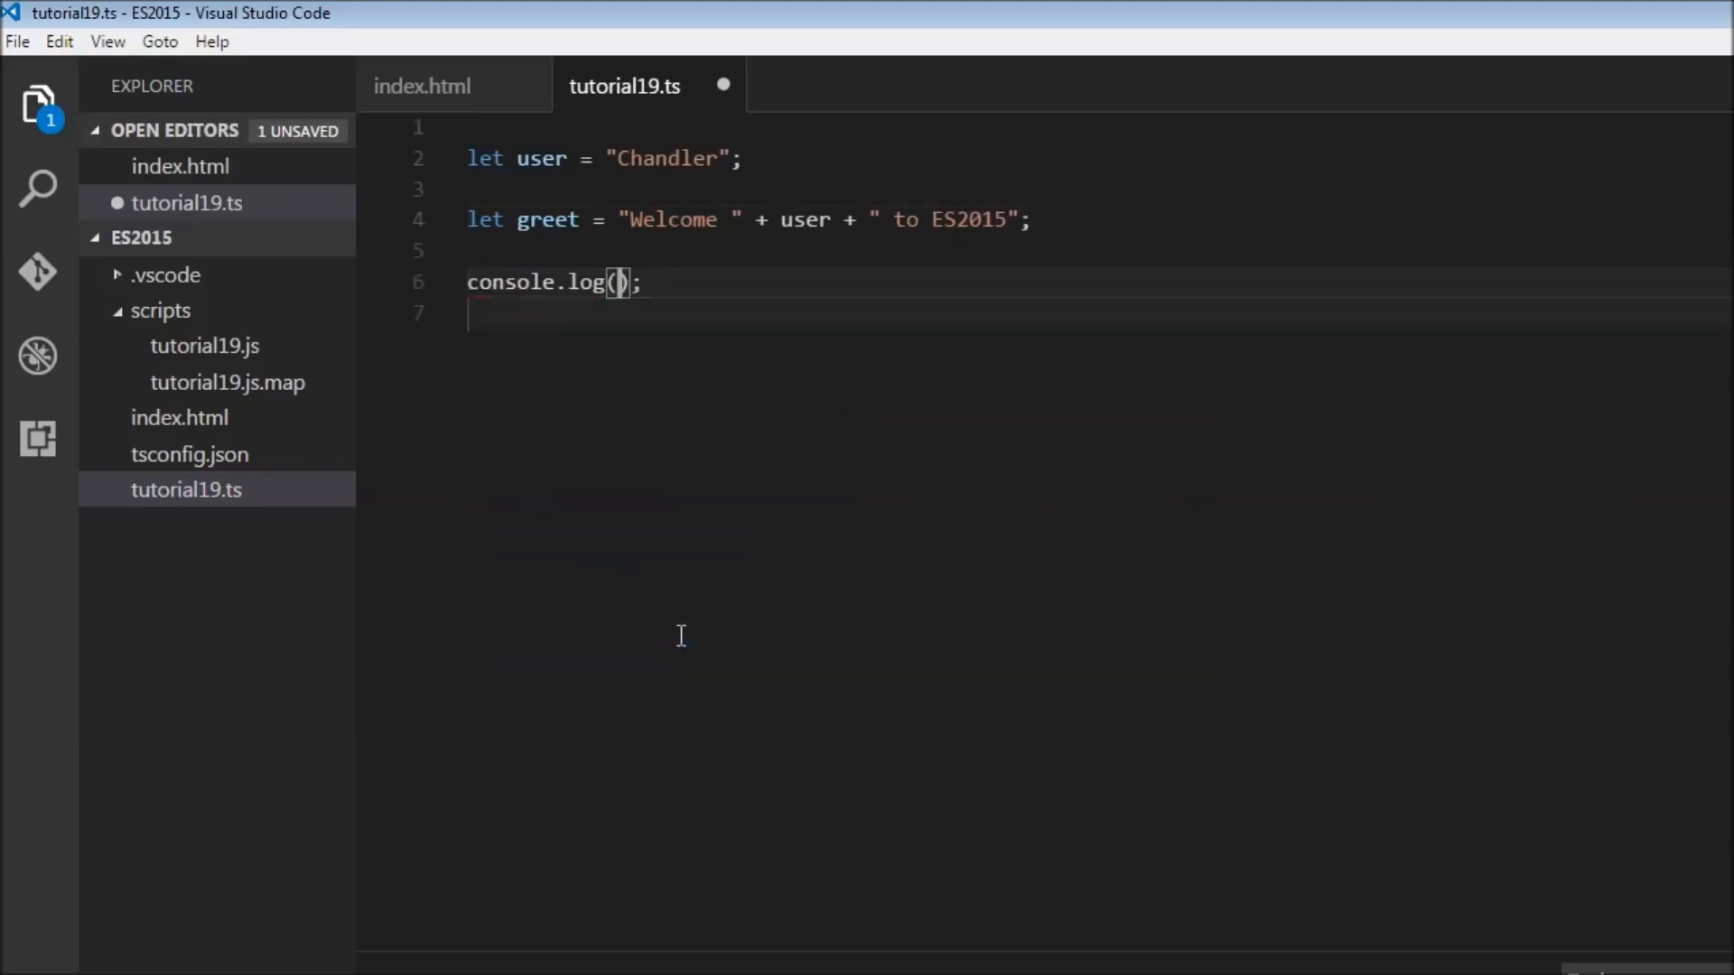
text(greet)
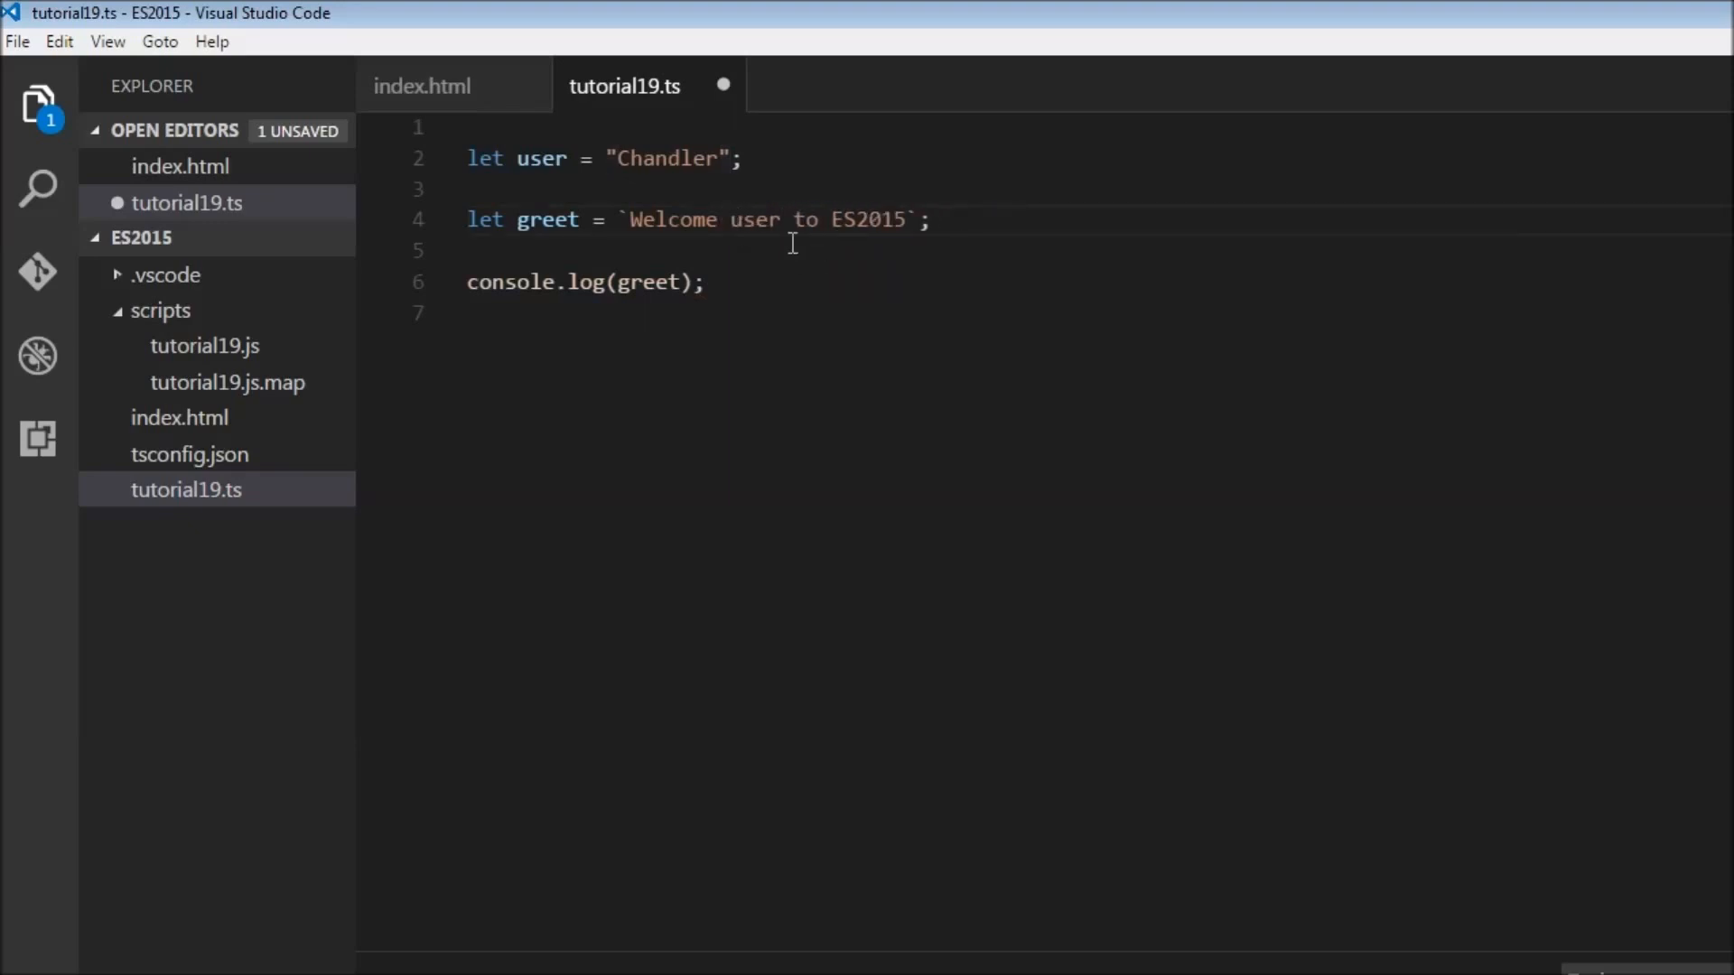
mouse_move(547, 159)
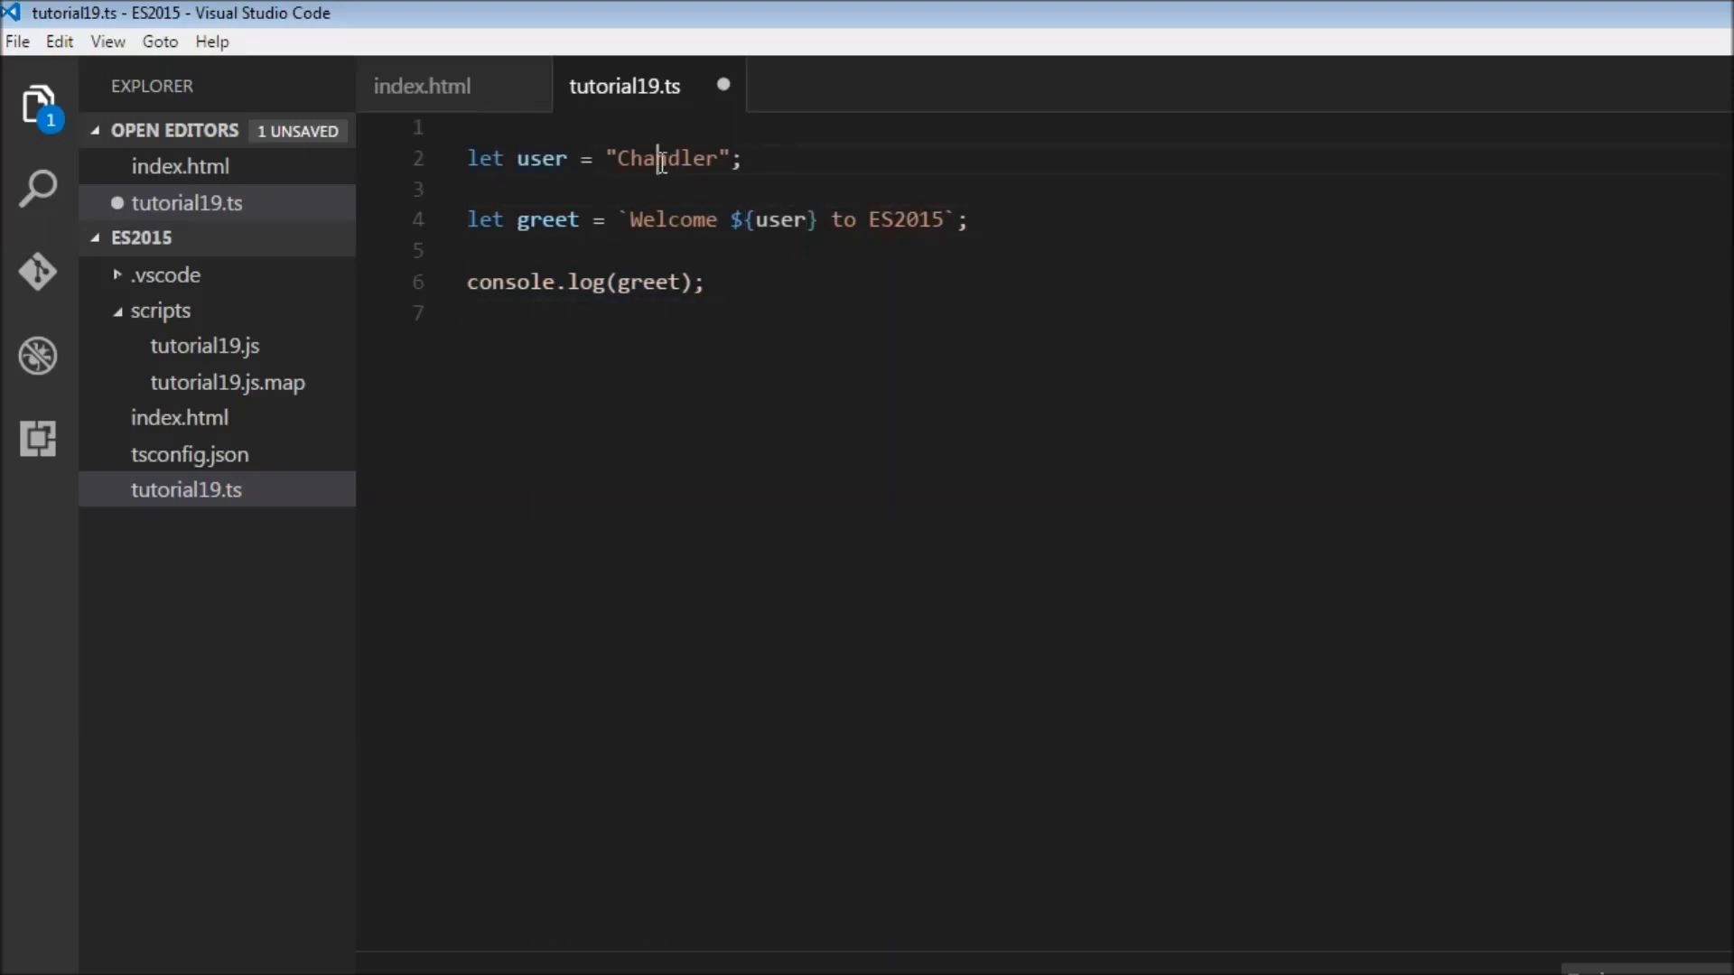
Select the word "Chandler" in the user declaration
double_click(781, 219)
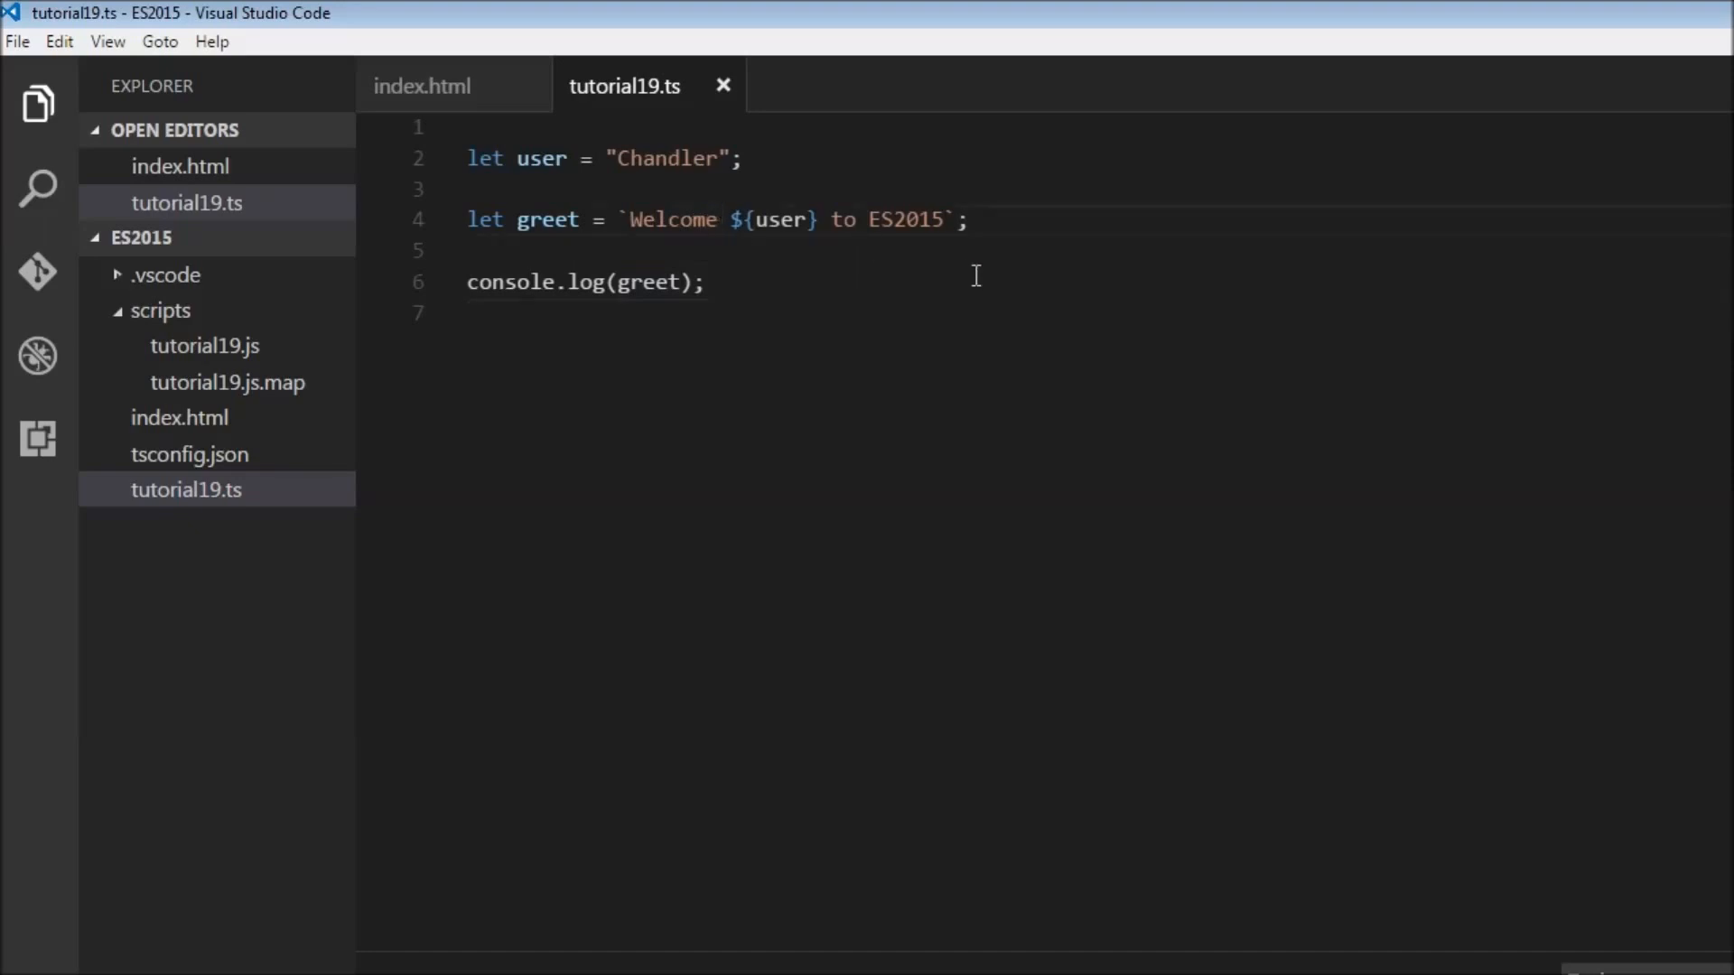
Insert the quoted words 'single' and "double" right after Welcome in the greet template
click(718, 219)
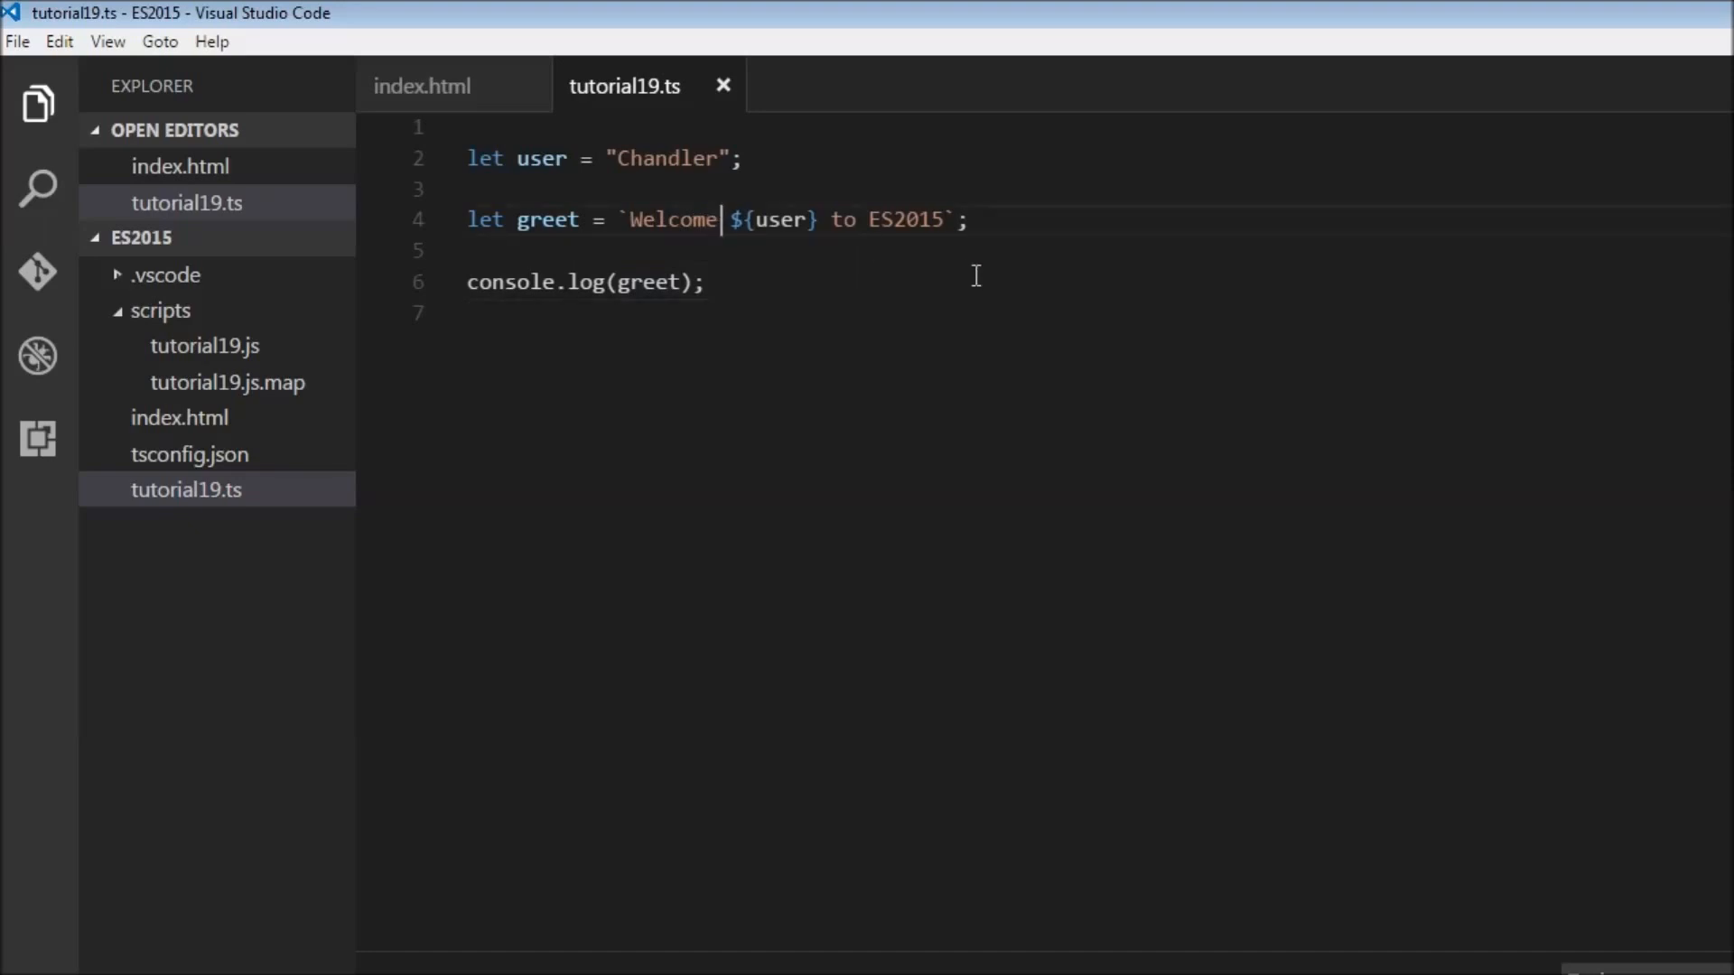
text(' ')
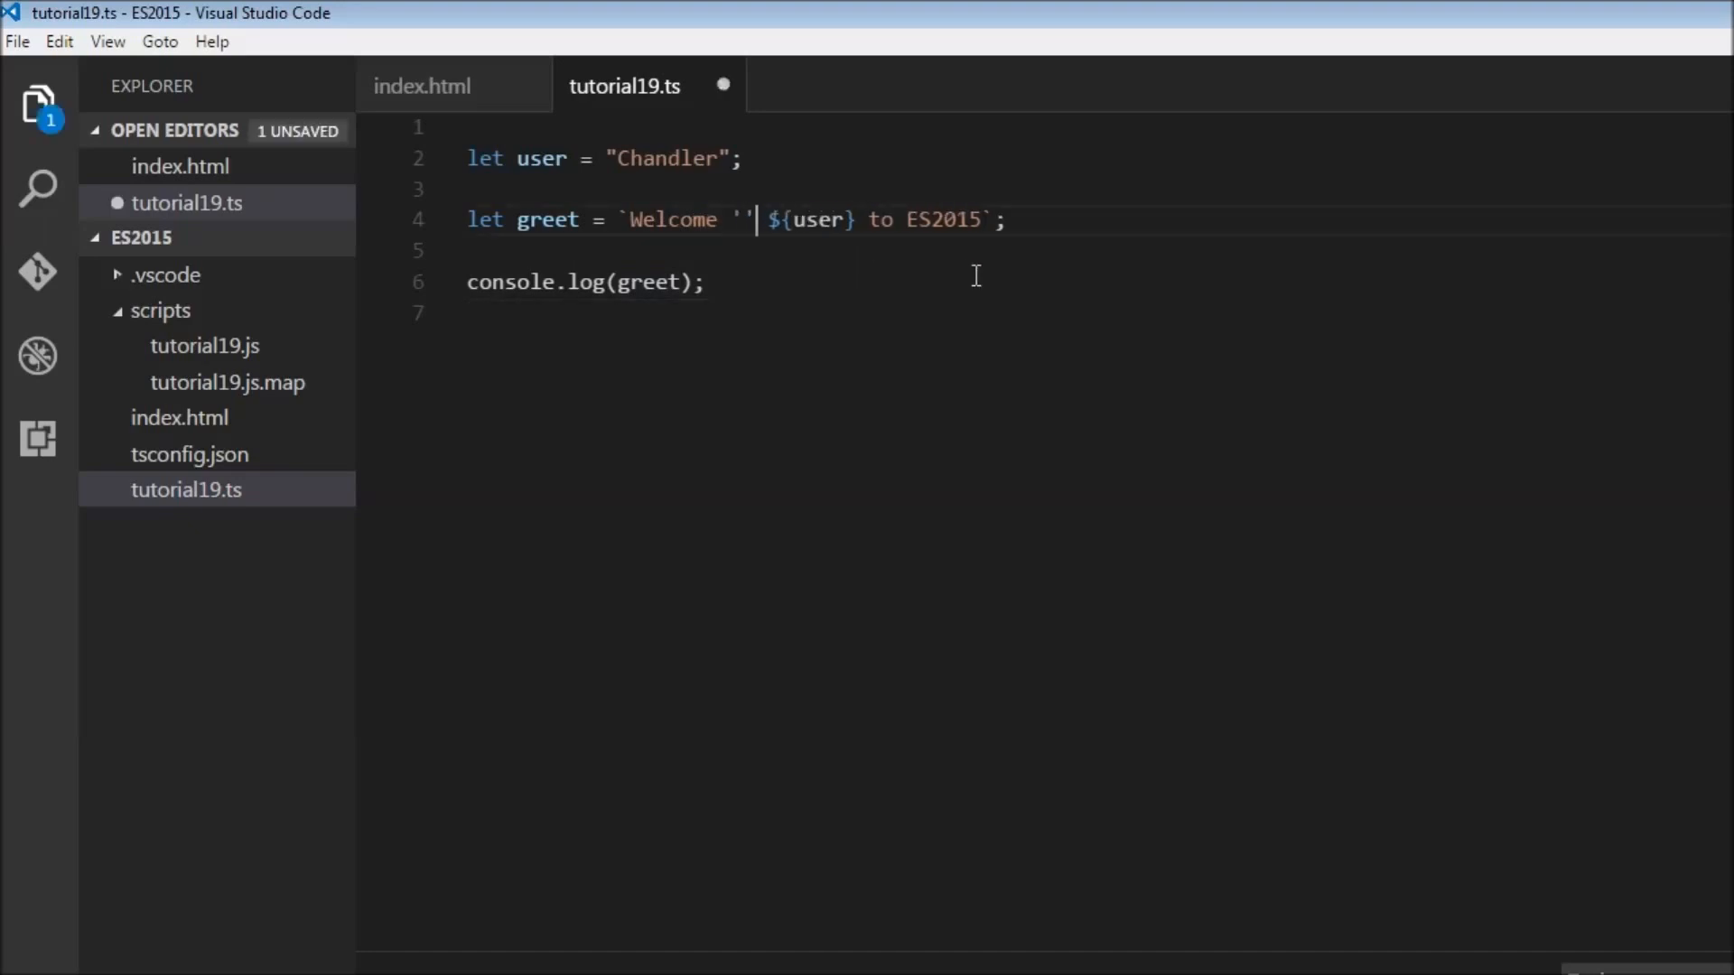
text(si)
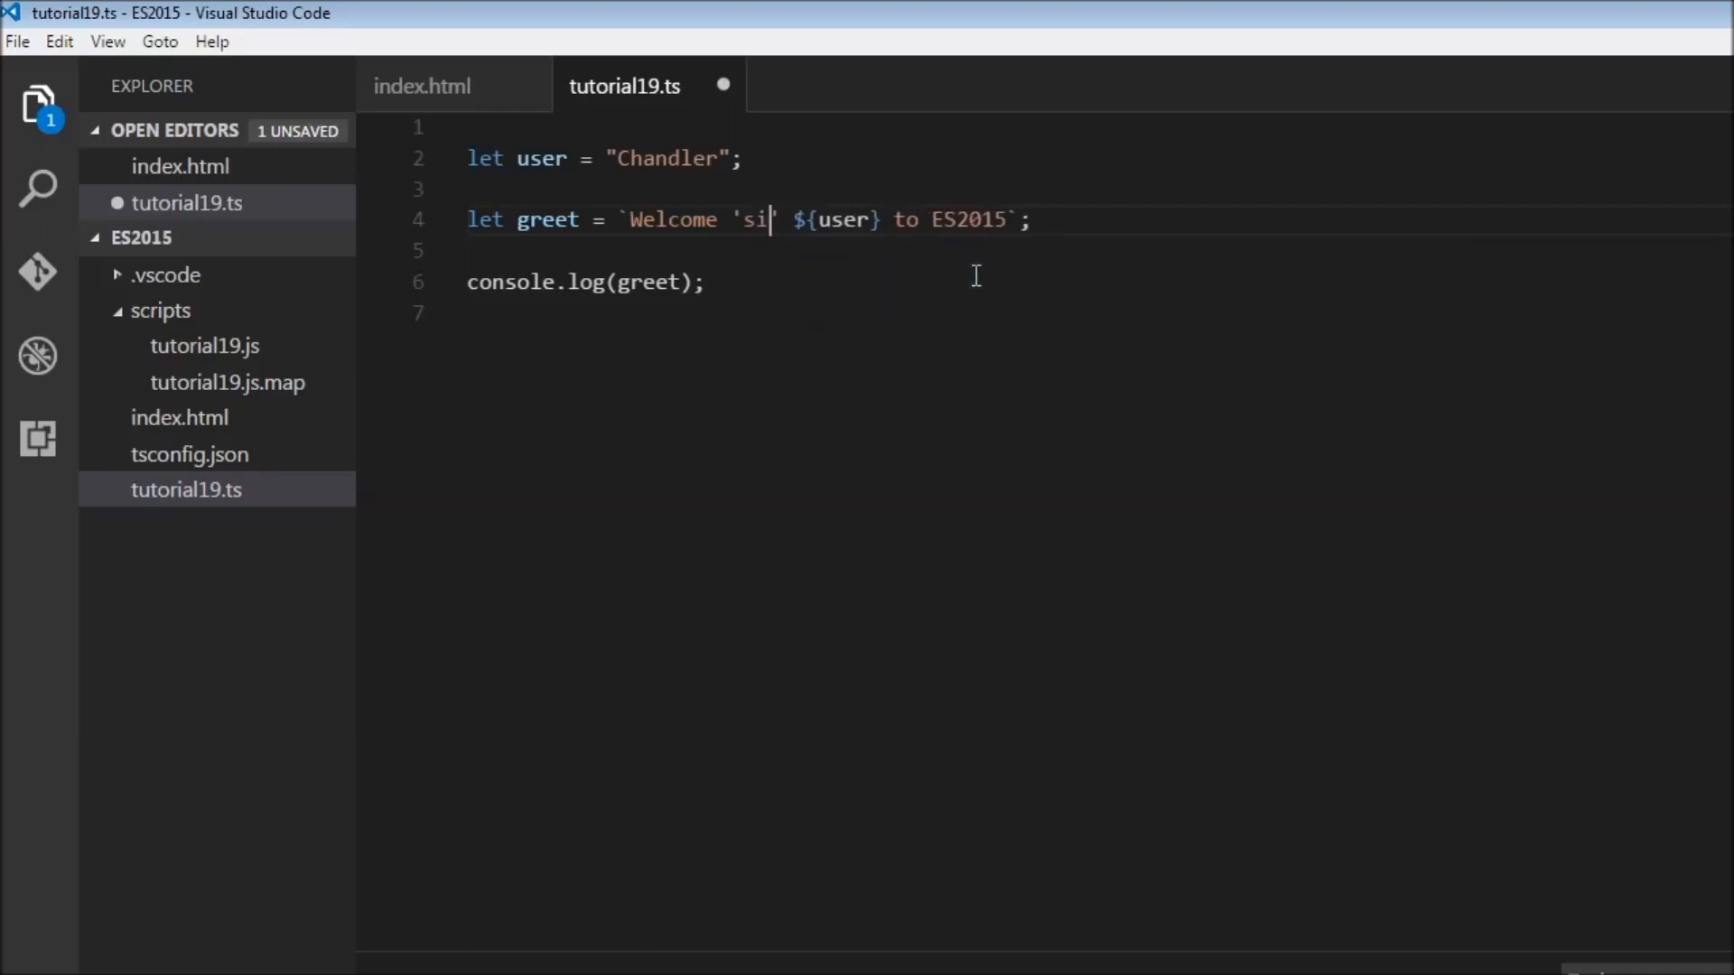
text(ngle')
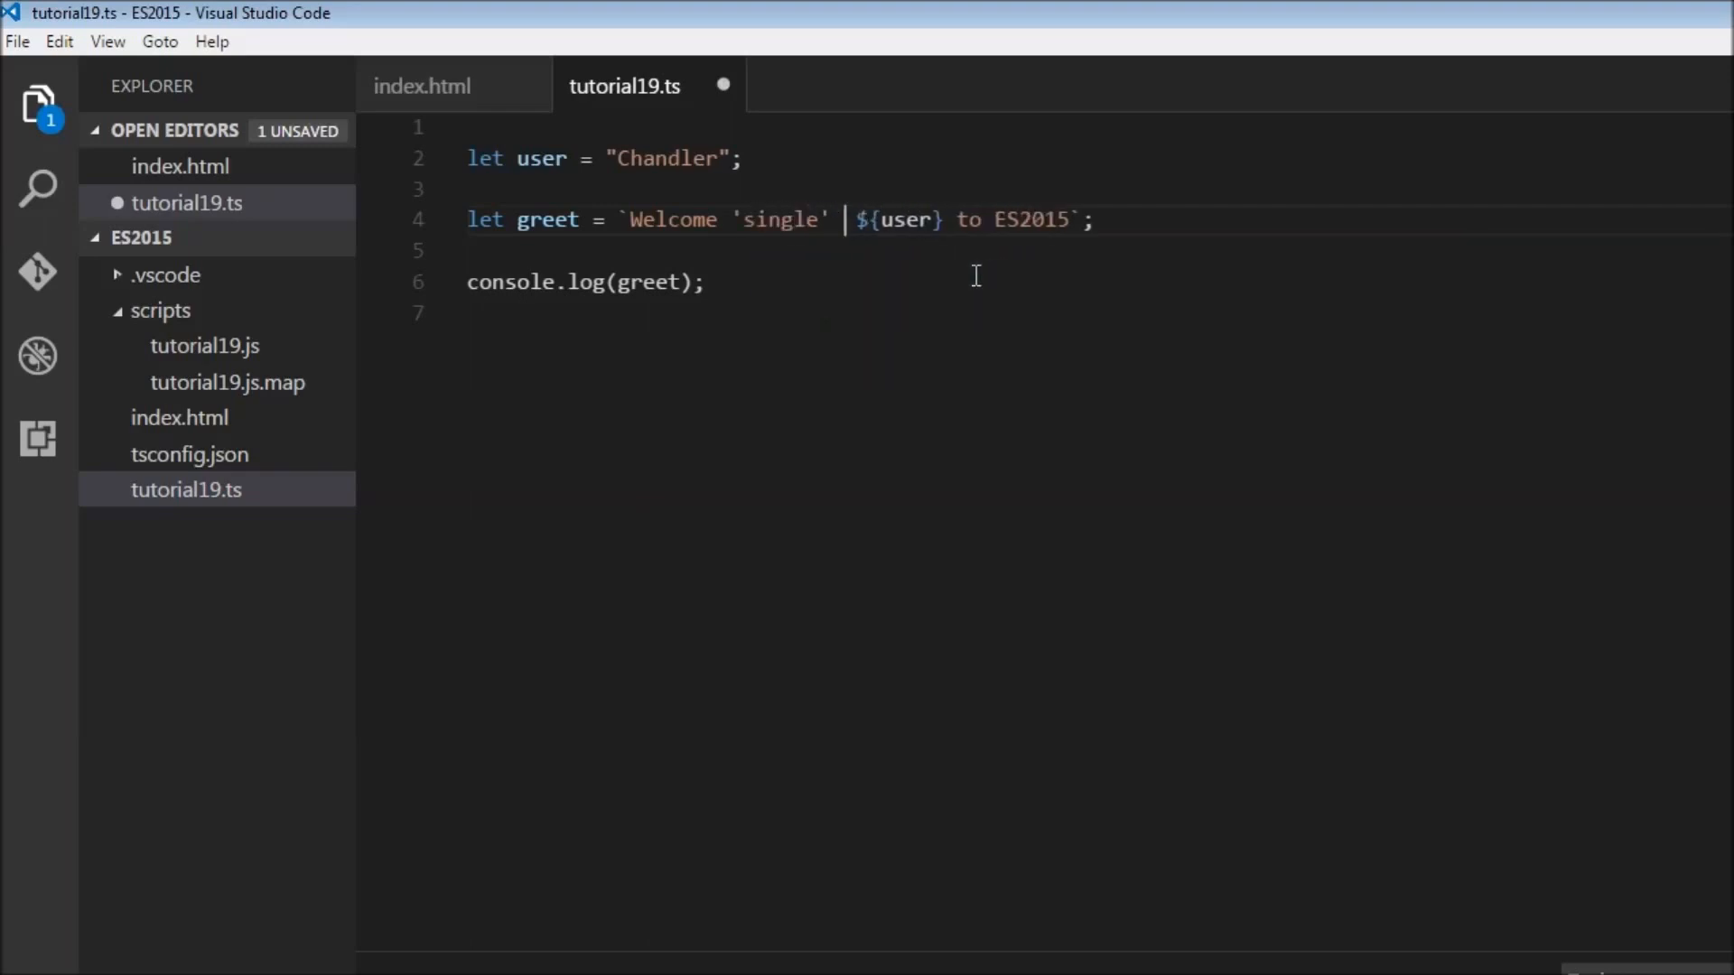
text("double)
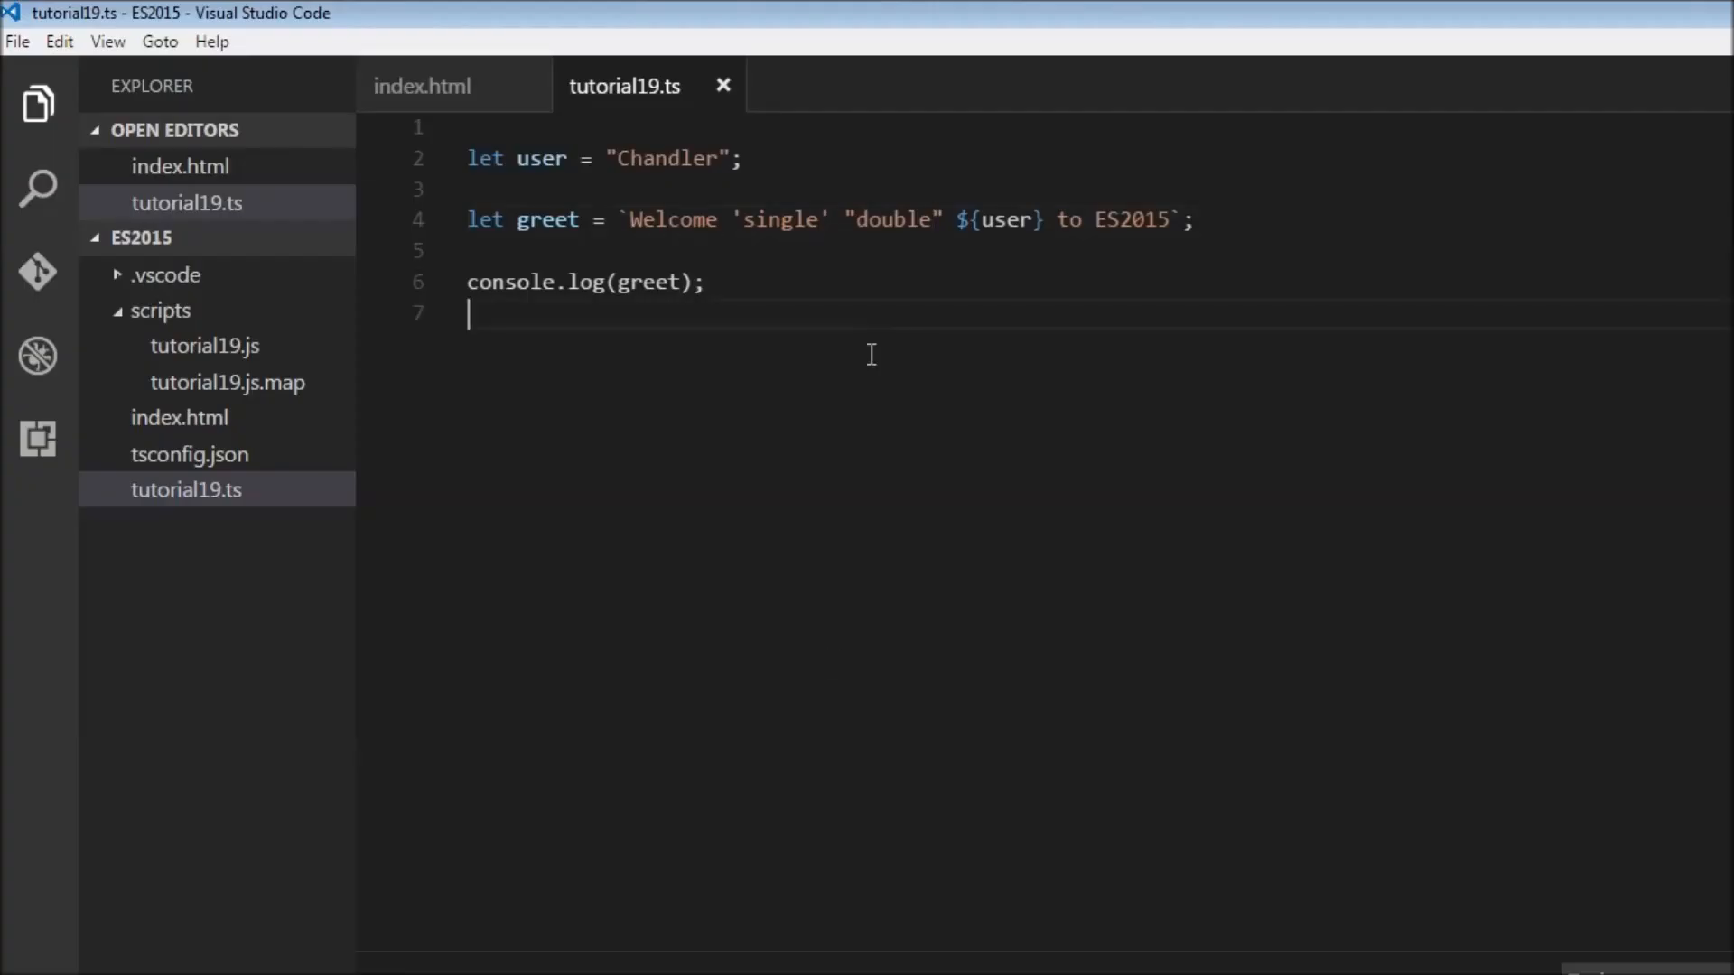
mouse_move(883, 368)
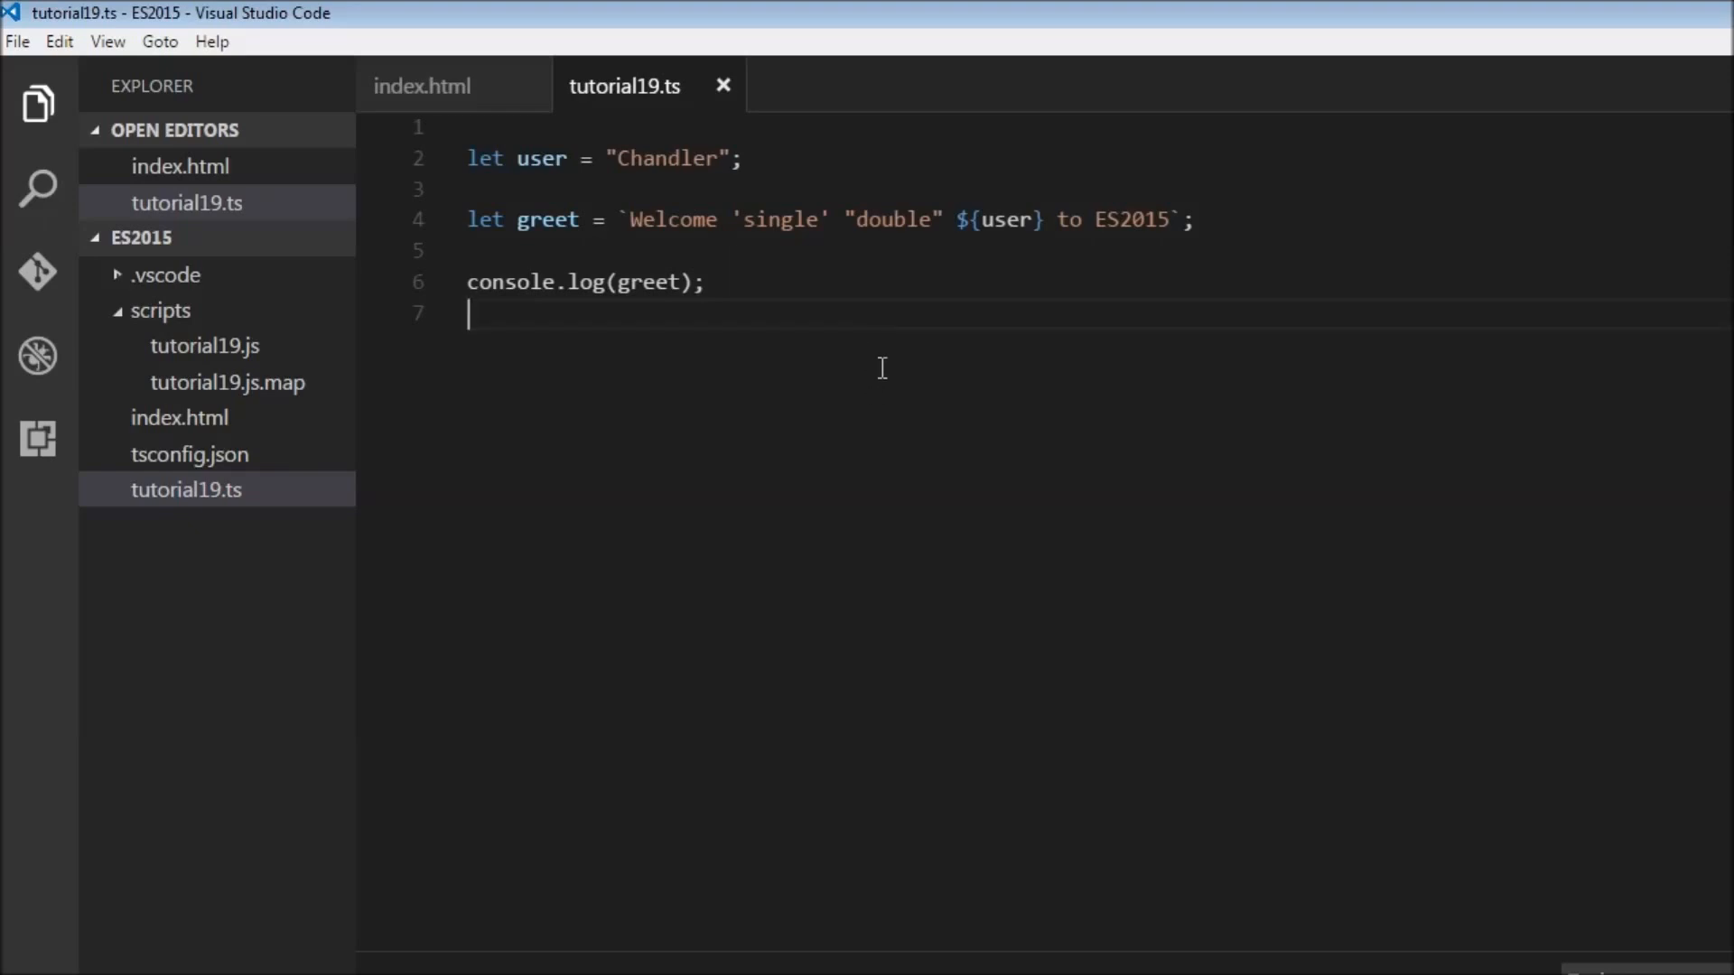
mouse_move(891, 376)
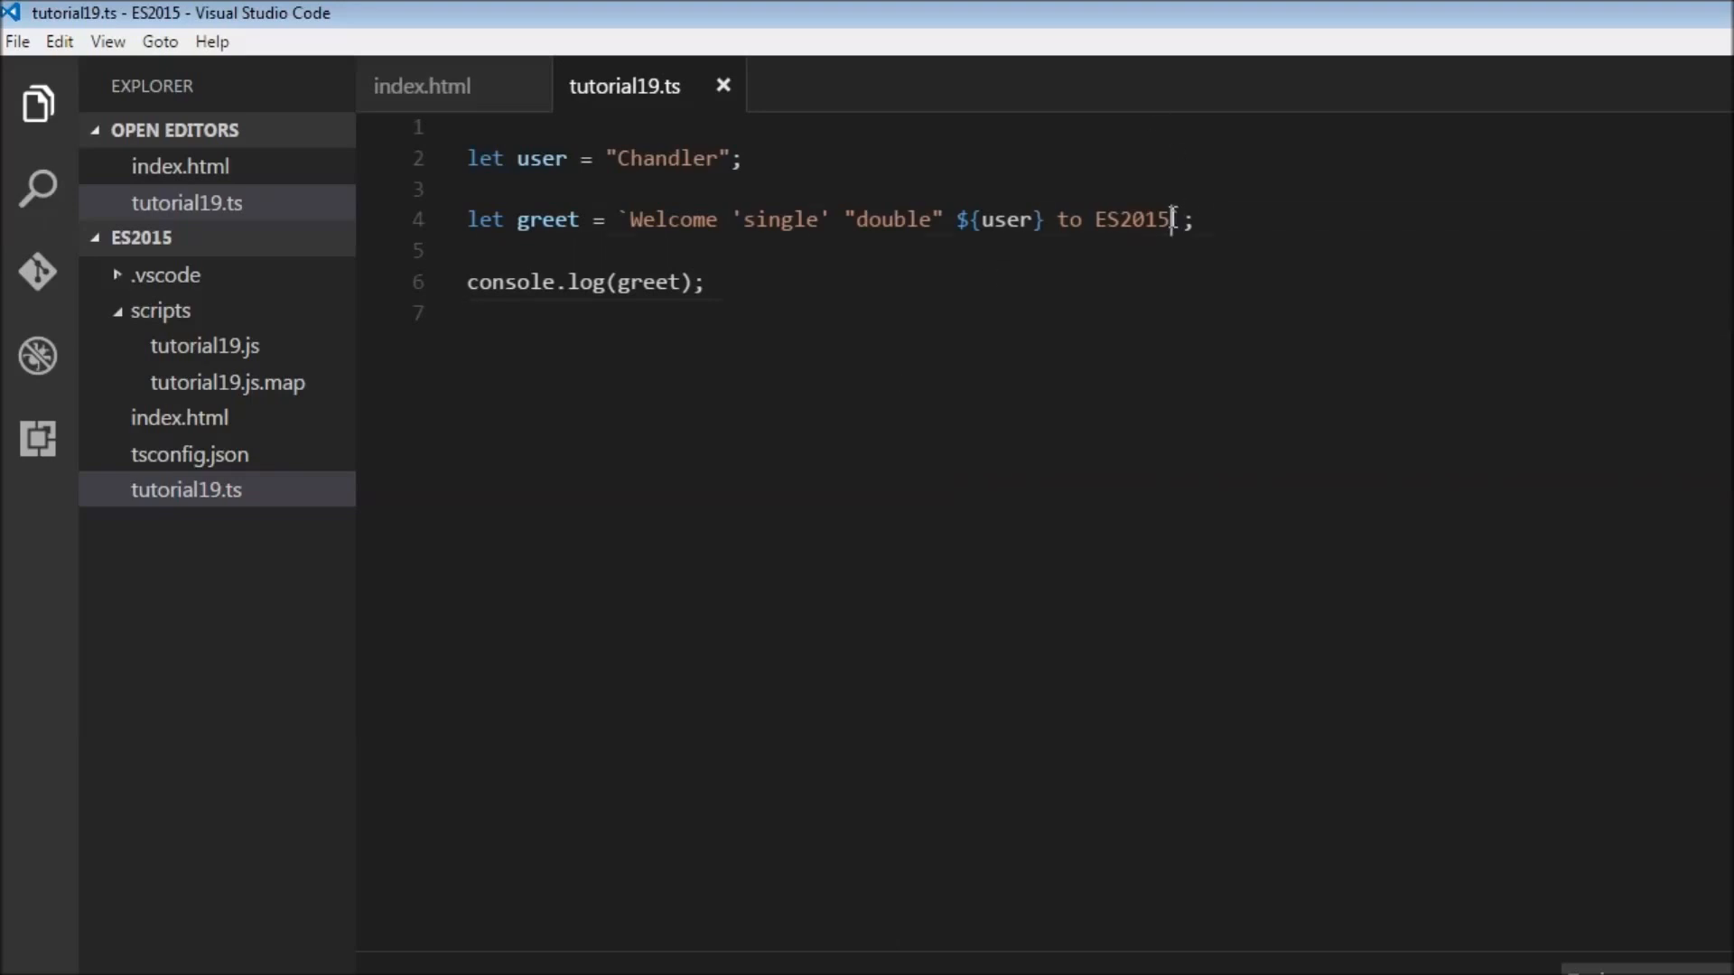
Break the template and type lines "This is the second line." and "Third and so on."
key(Enter)
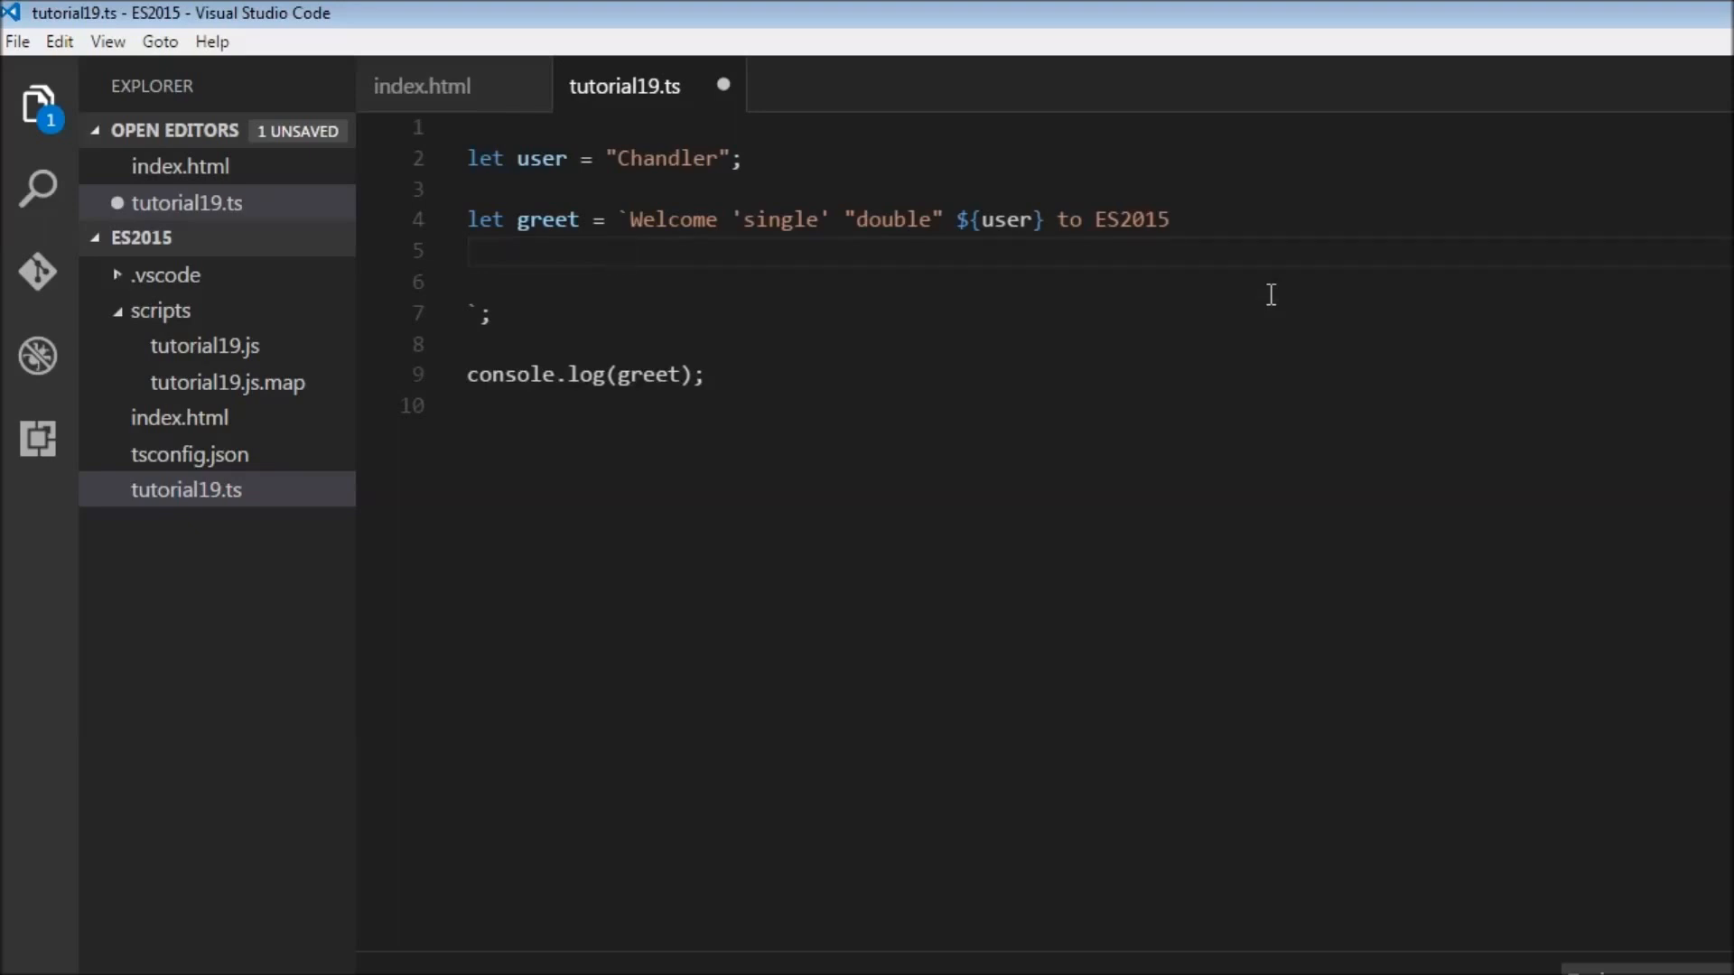
text(This is the seco)
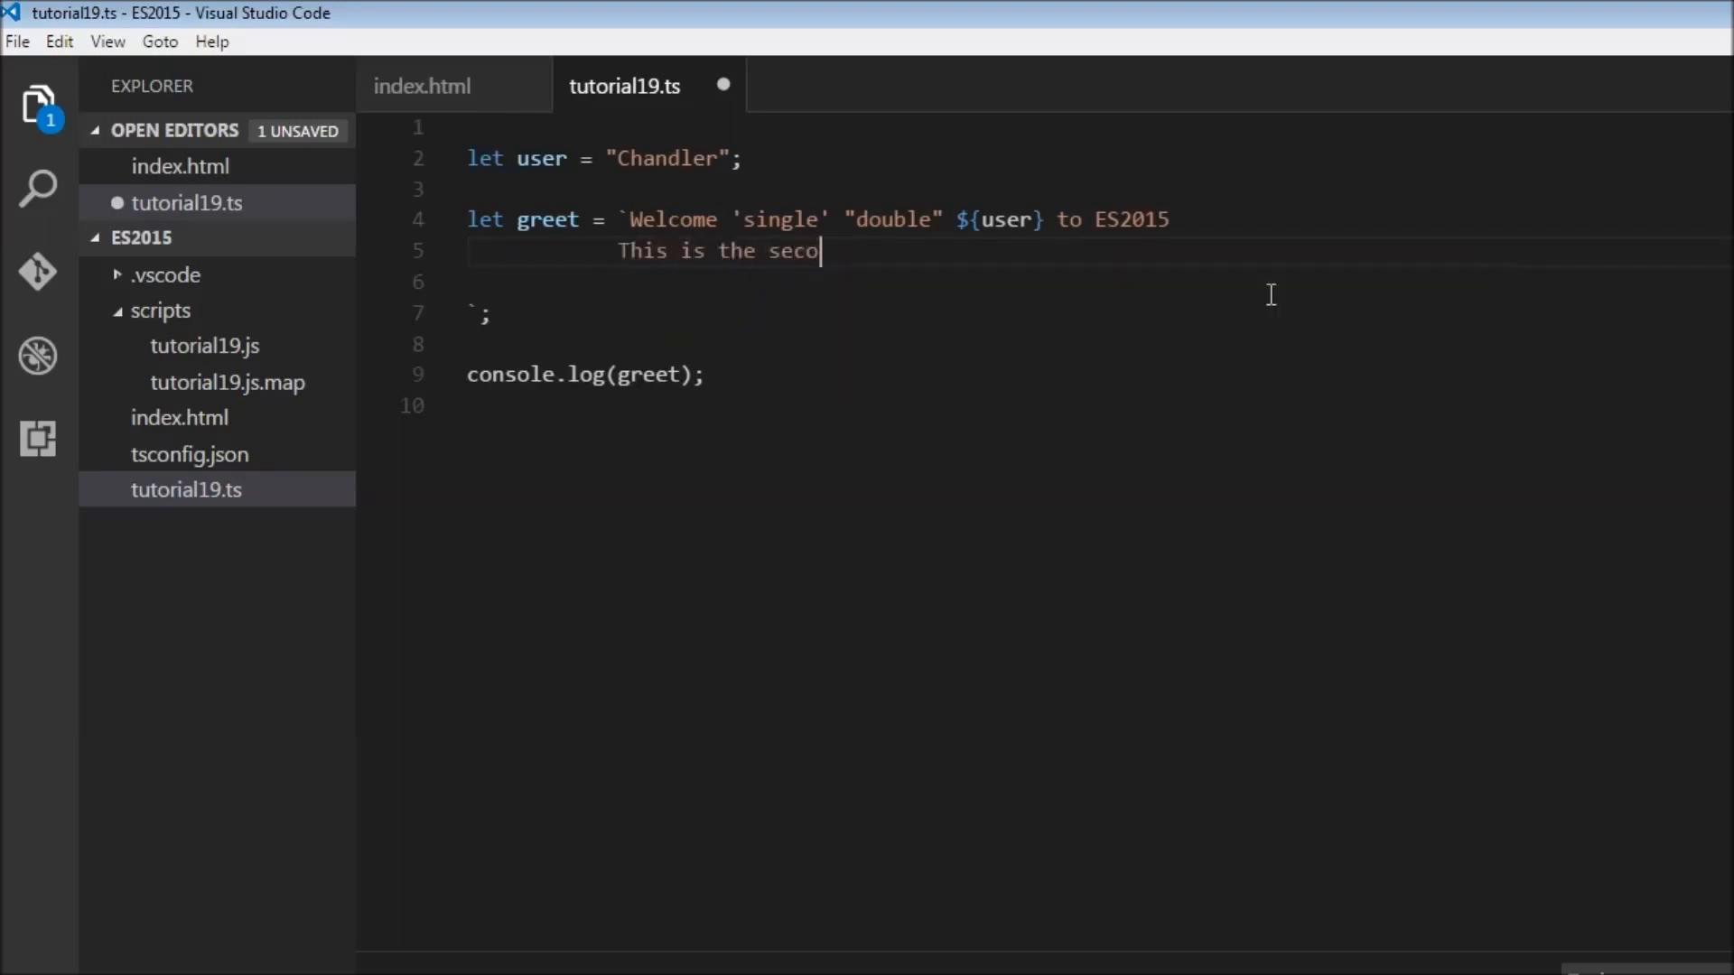
text(nd line.)
text($)
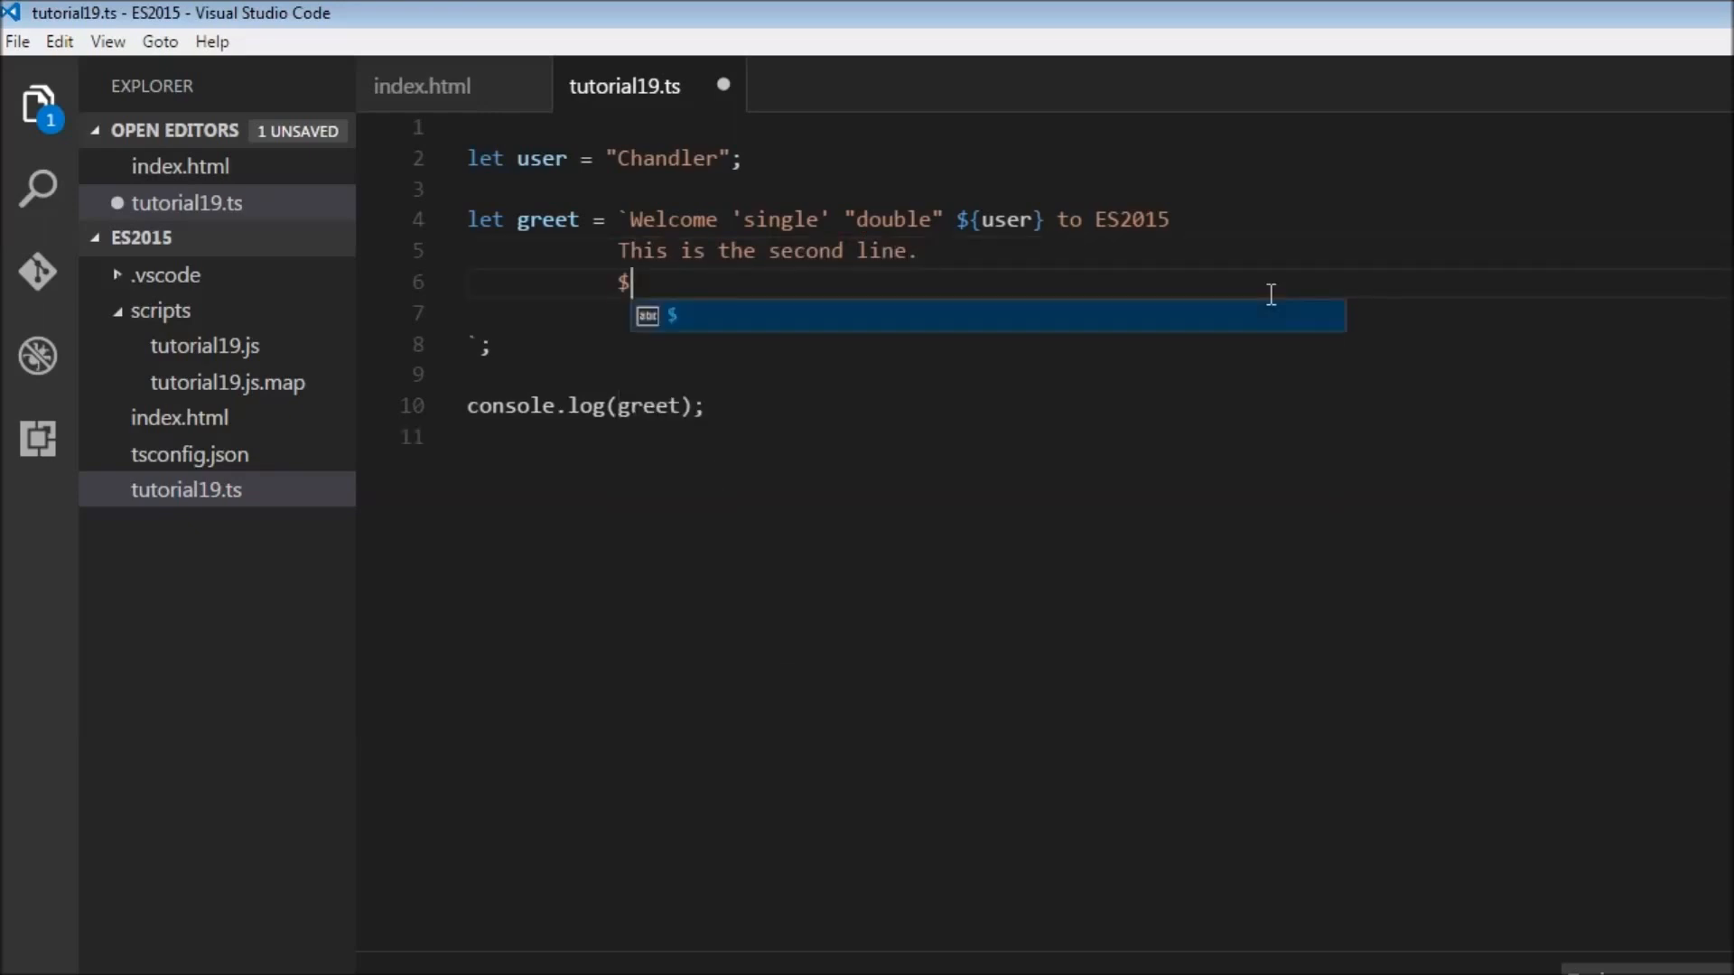
text(Third and s)
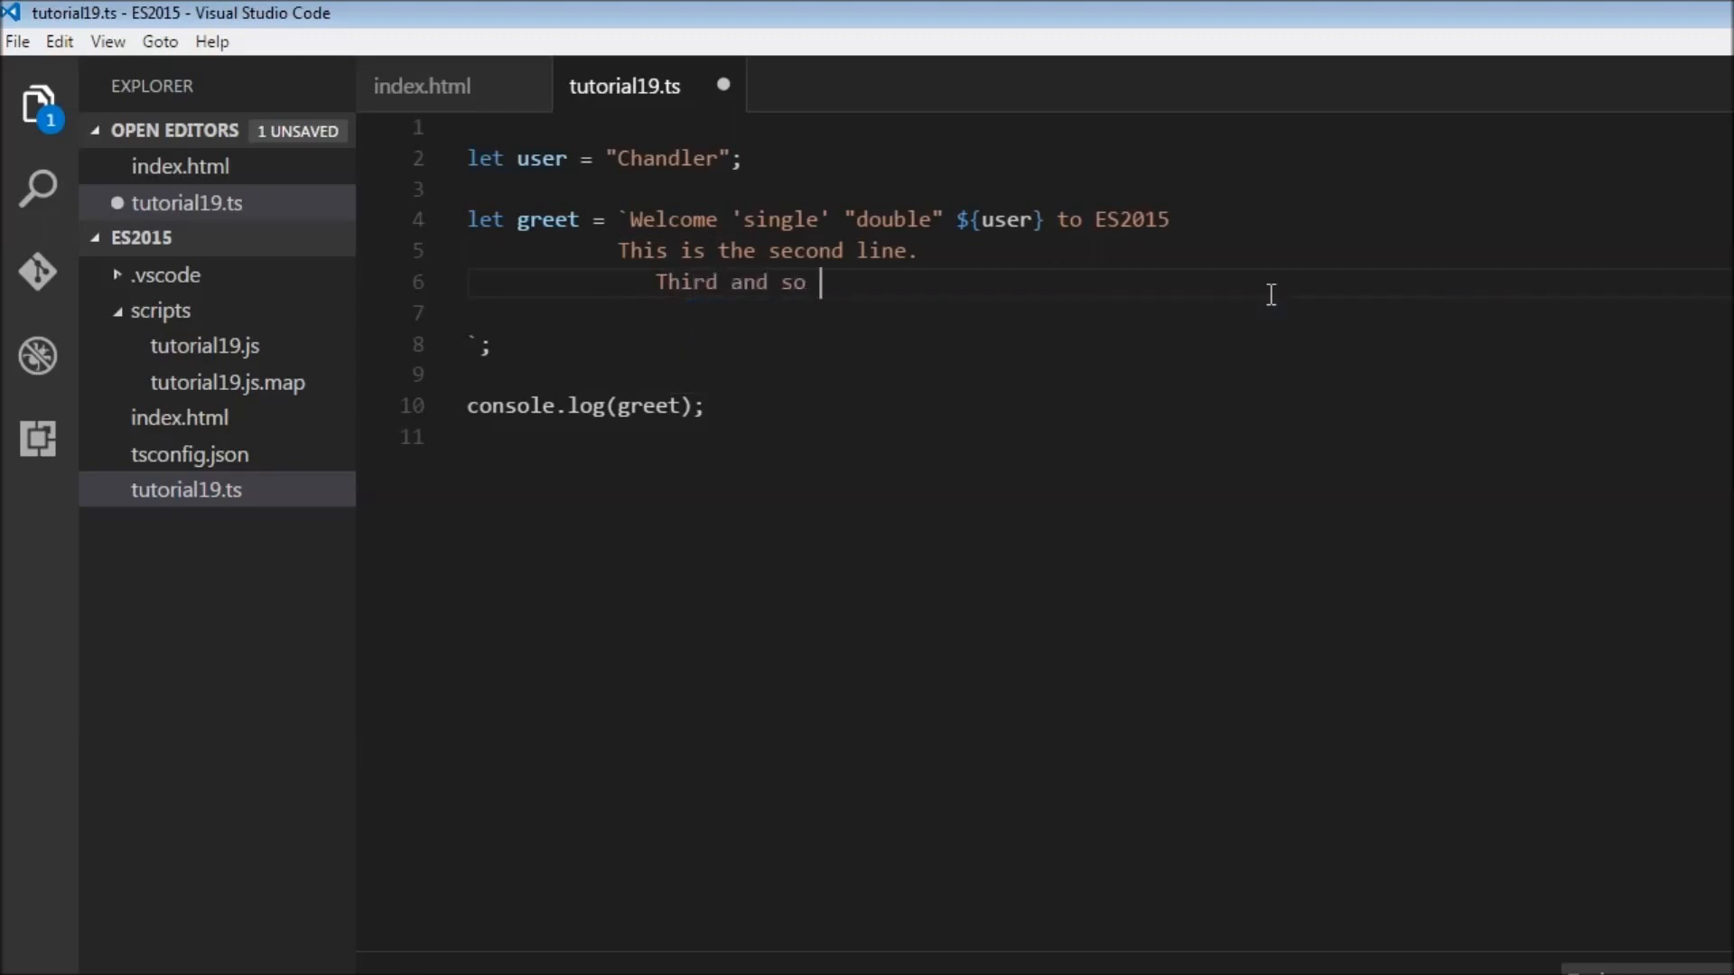
text(on.)
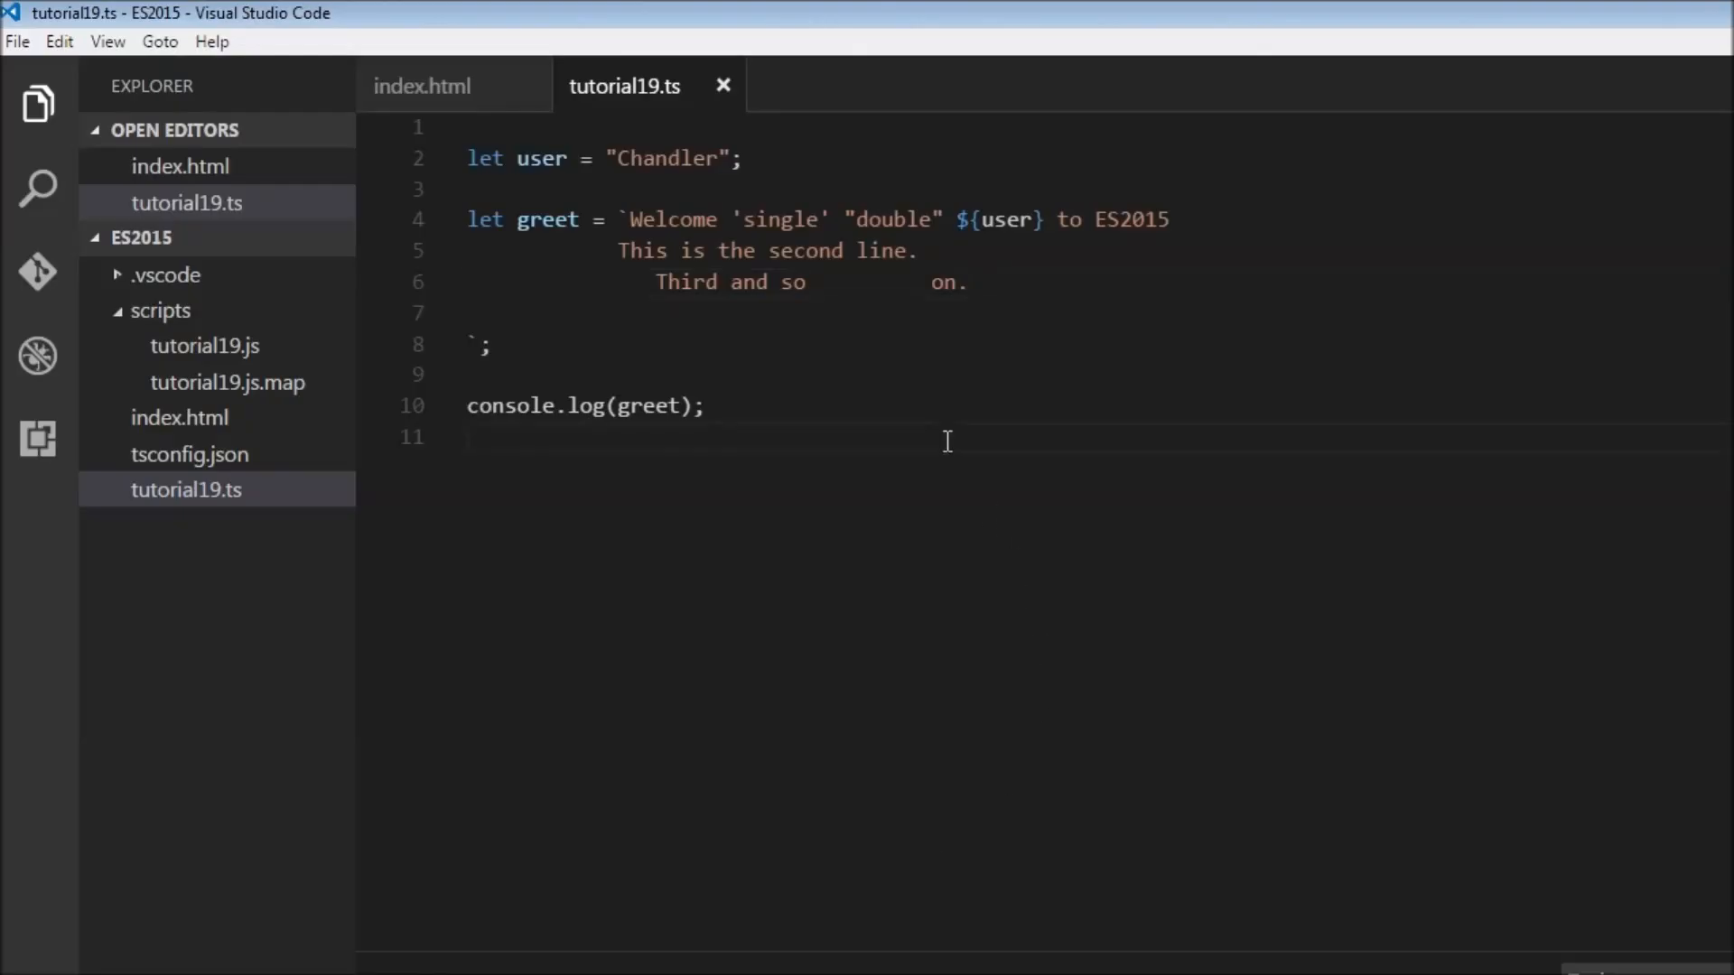
mouse_move(639, 233)
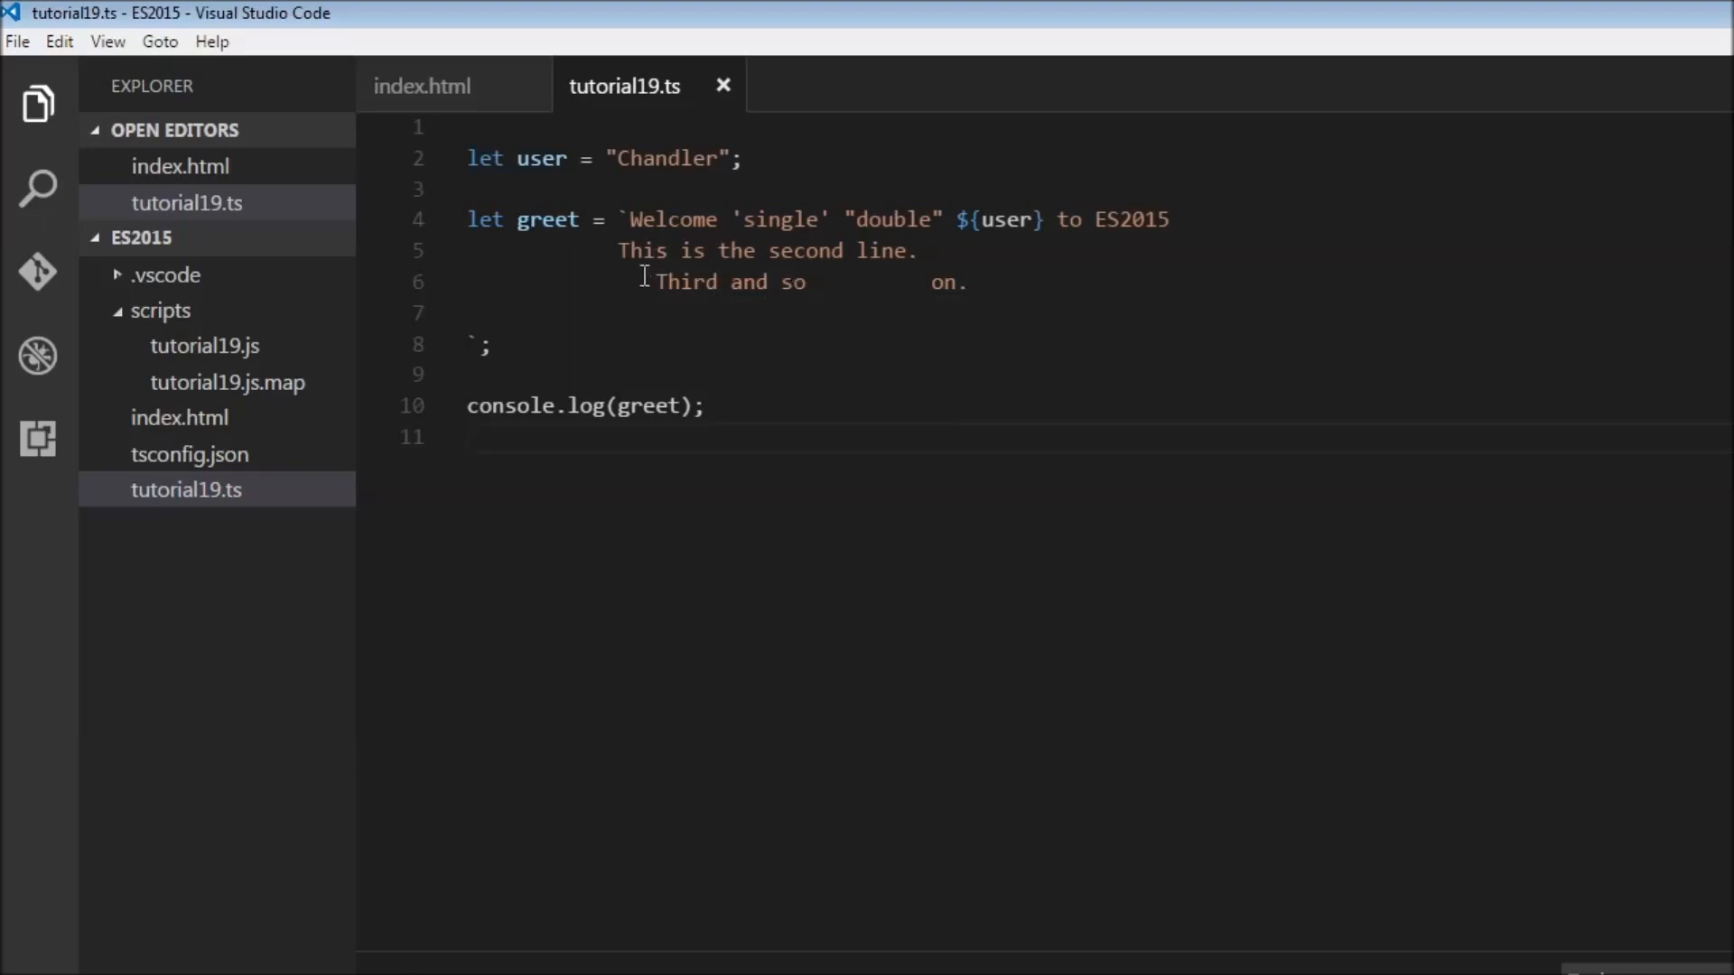
Select the leading indentation before the template's second line
drag(622, 251, 468, 251)
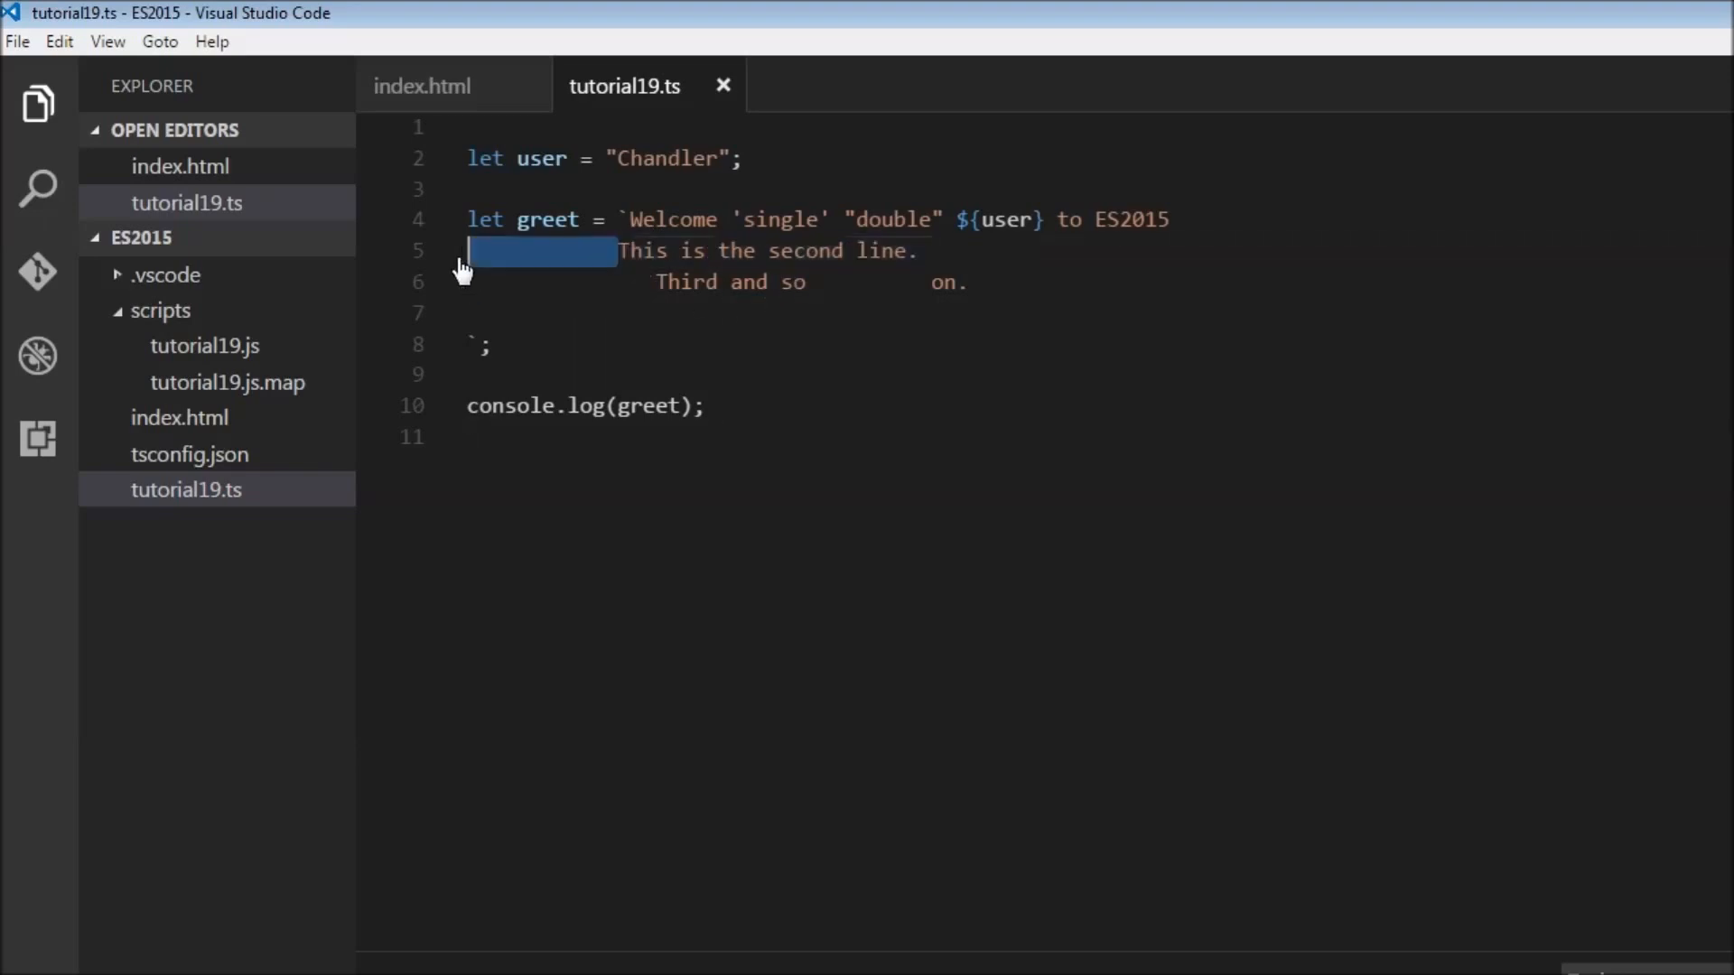